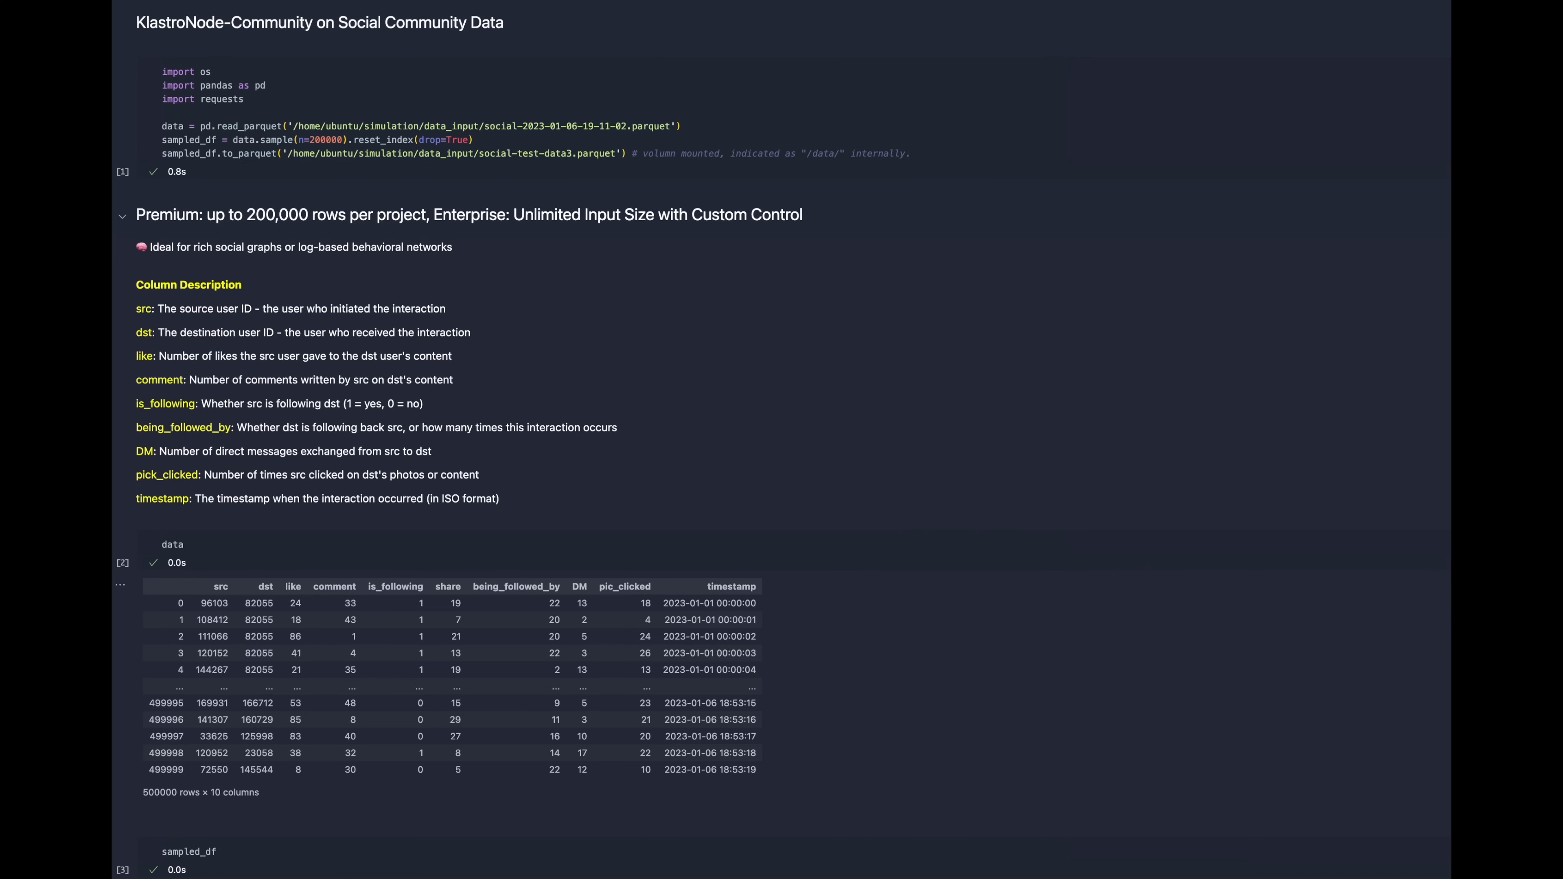
Step: Scroll to the 'Send a Request Payload' cell and its 202 accepted job response
{"action": "scroll", "scroll_direction": "down", "scroll_amount": 3}
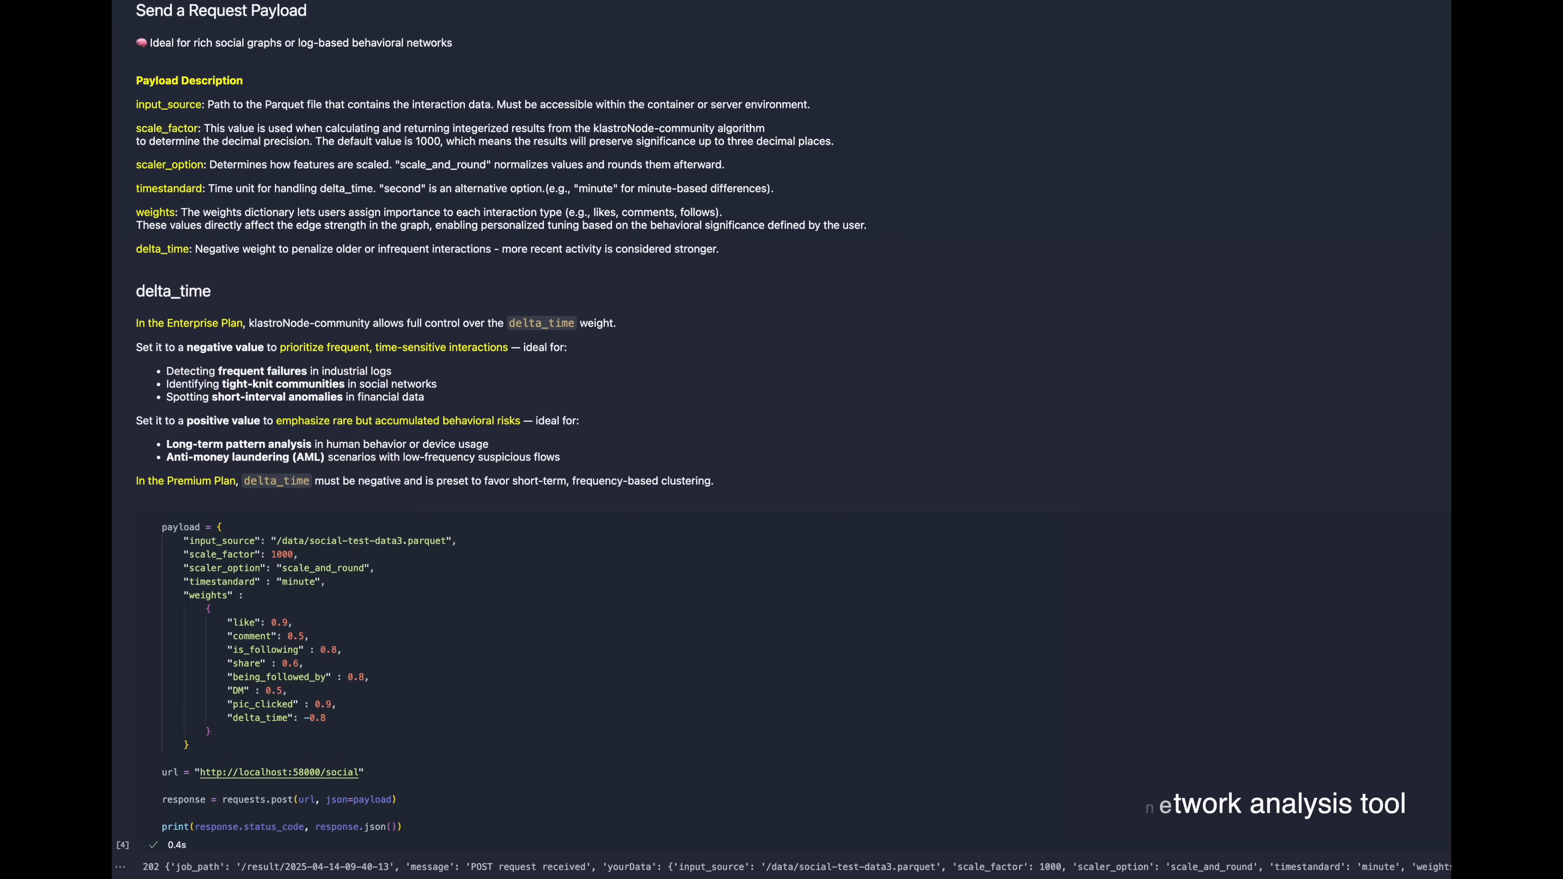
{"action": "scroll", "scroll_direction": "down", "scroll_amount": 3}
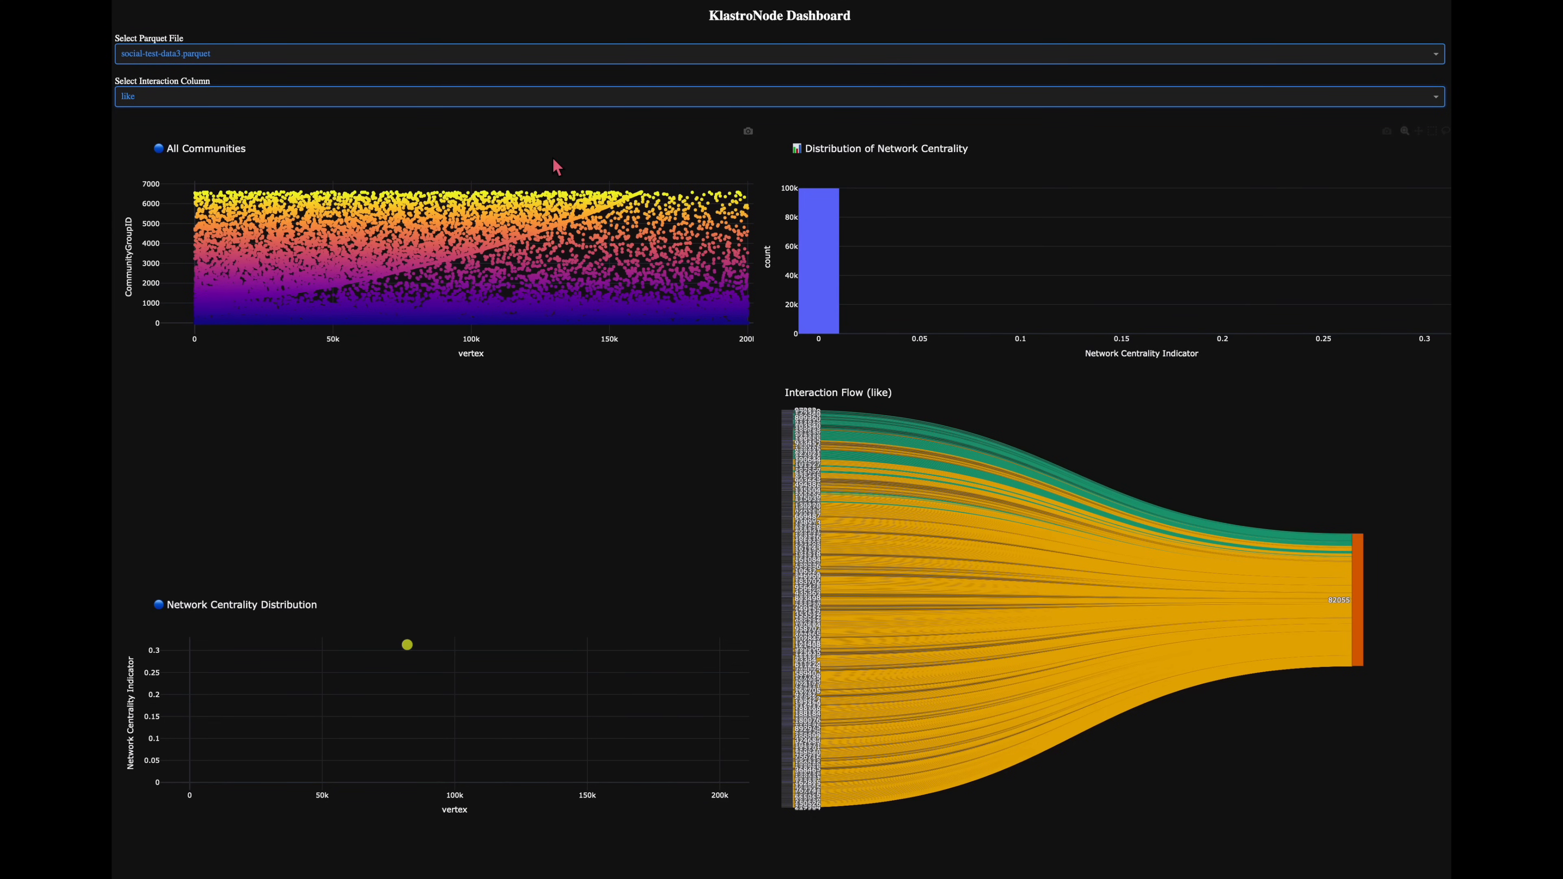
Step: Show the comment interaction flow, compare it with being_followed_by, and return to comment
{"action": "left_click", "coordinate": [778, 96]}
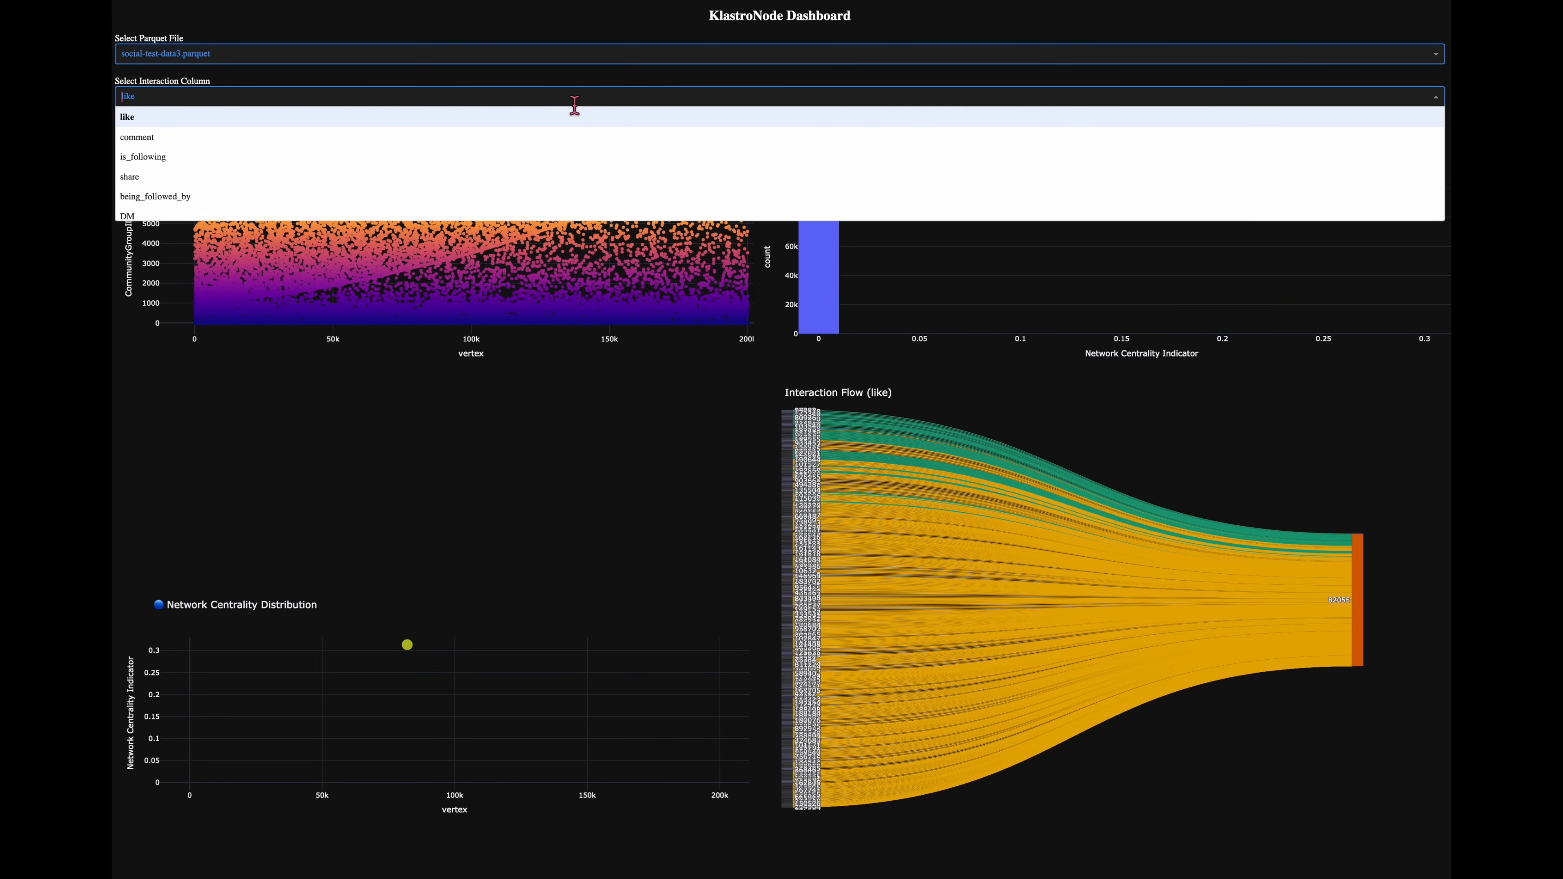
{"action": "left_click", "coordinate": [137, 137]}
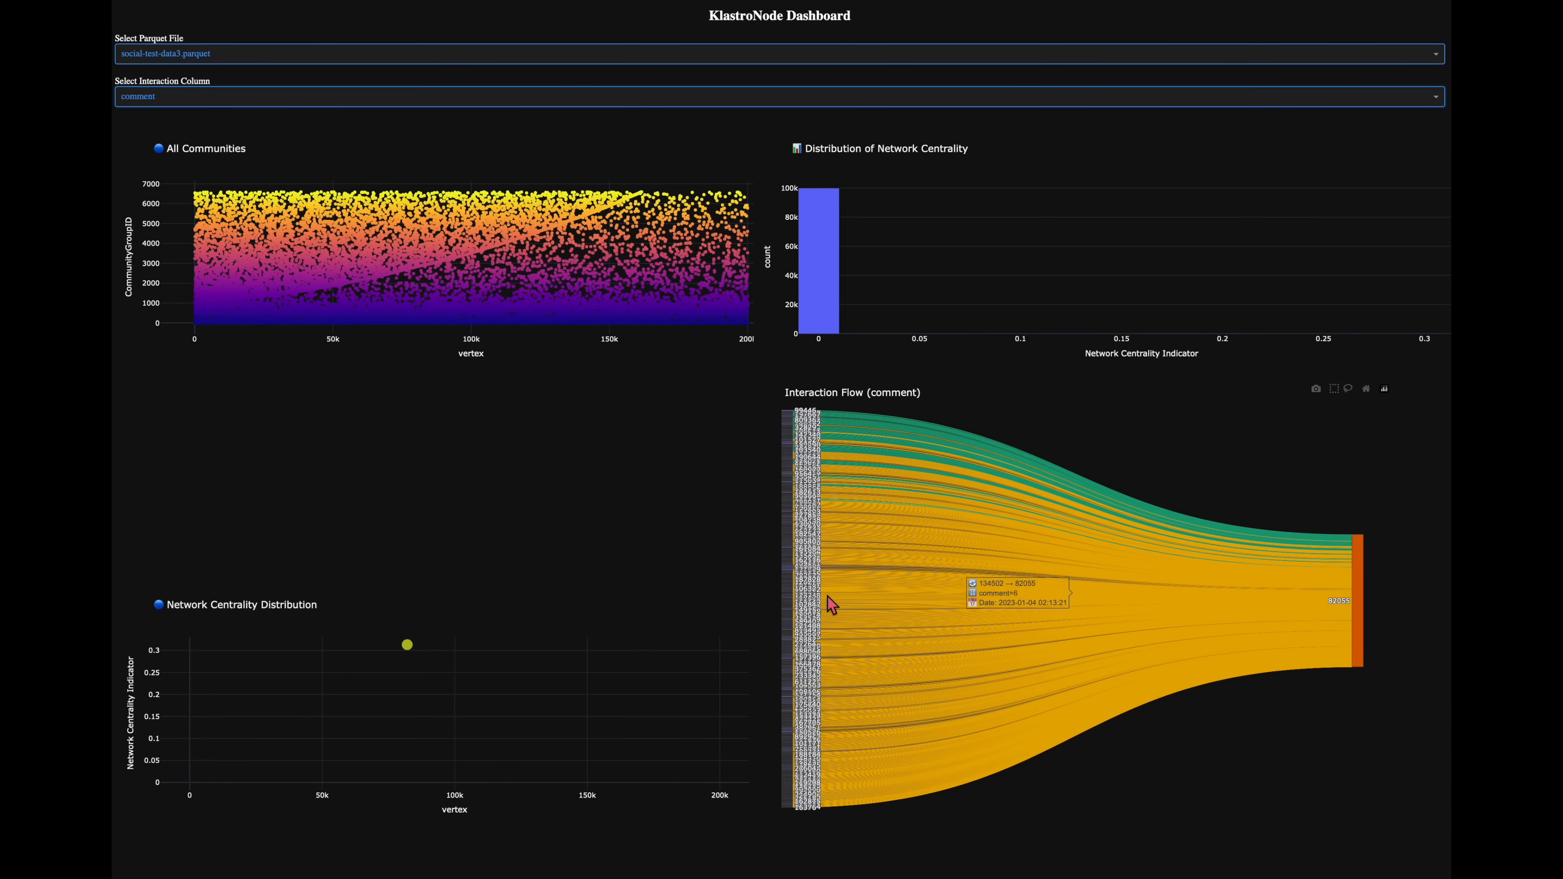
{"action": "mouse_move", "coordinate": [1354, 614]}
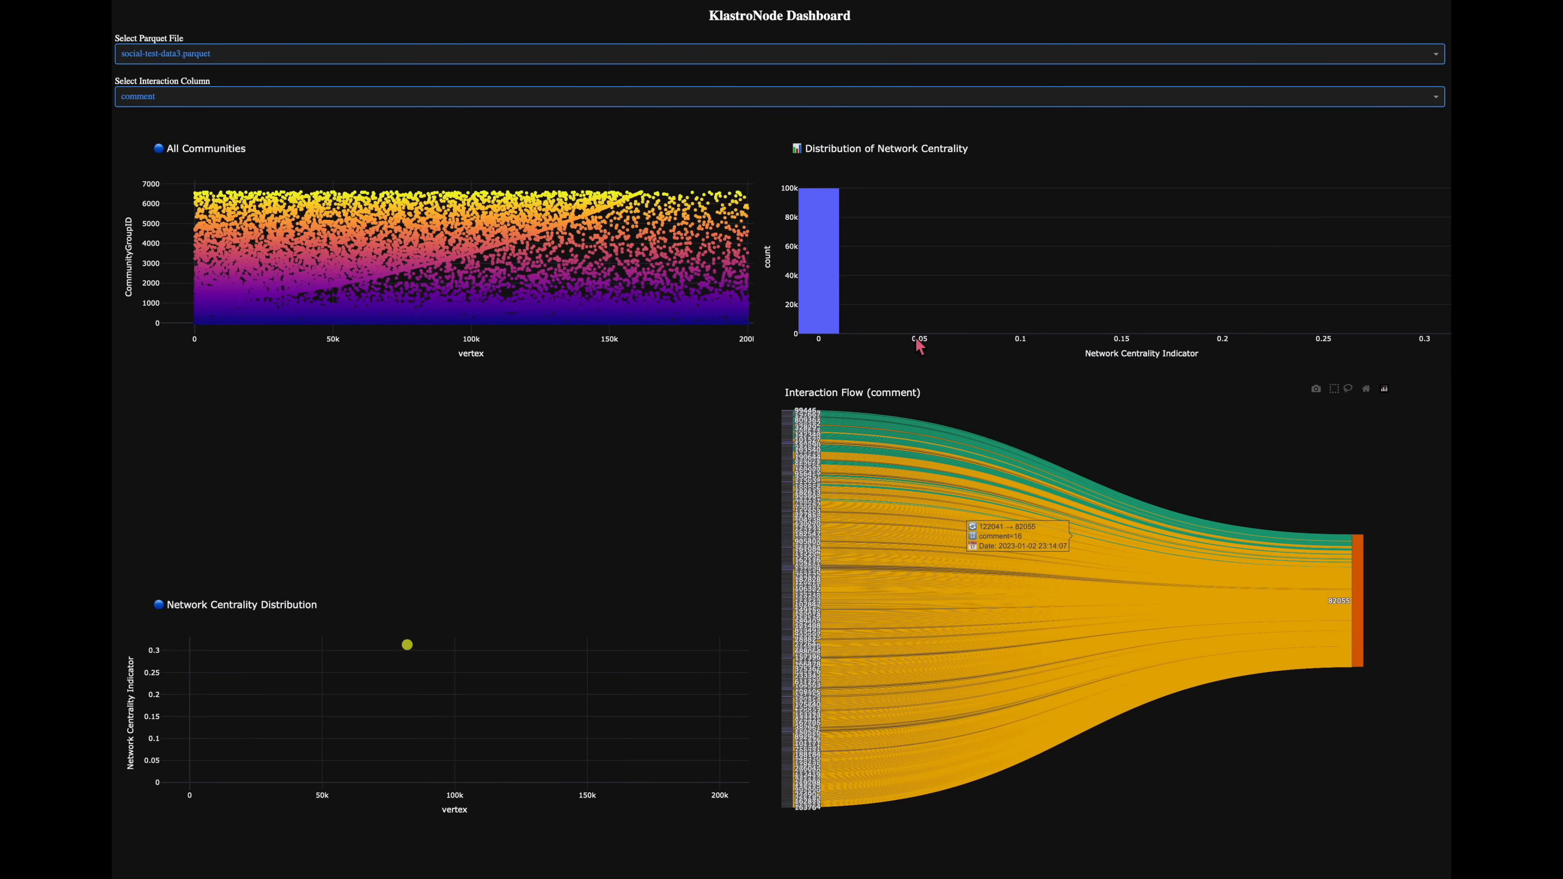
{"action": "left_click", "coordinate": [778, 96]}
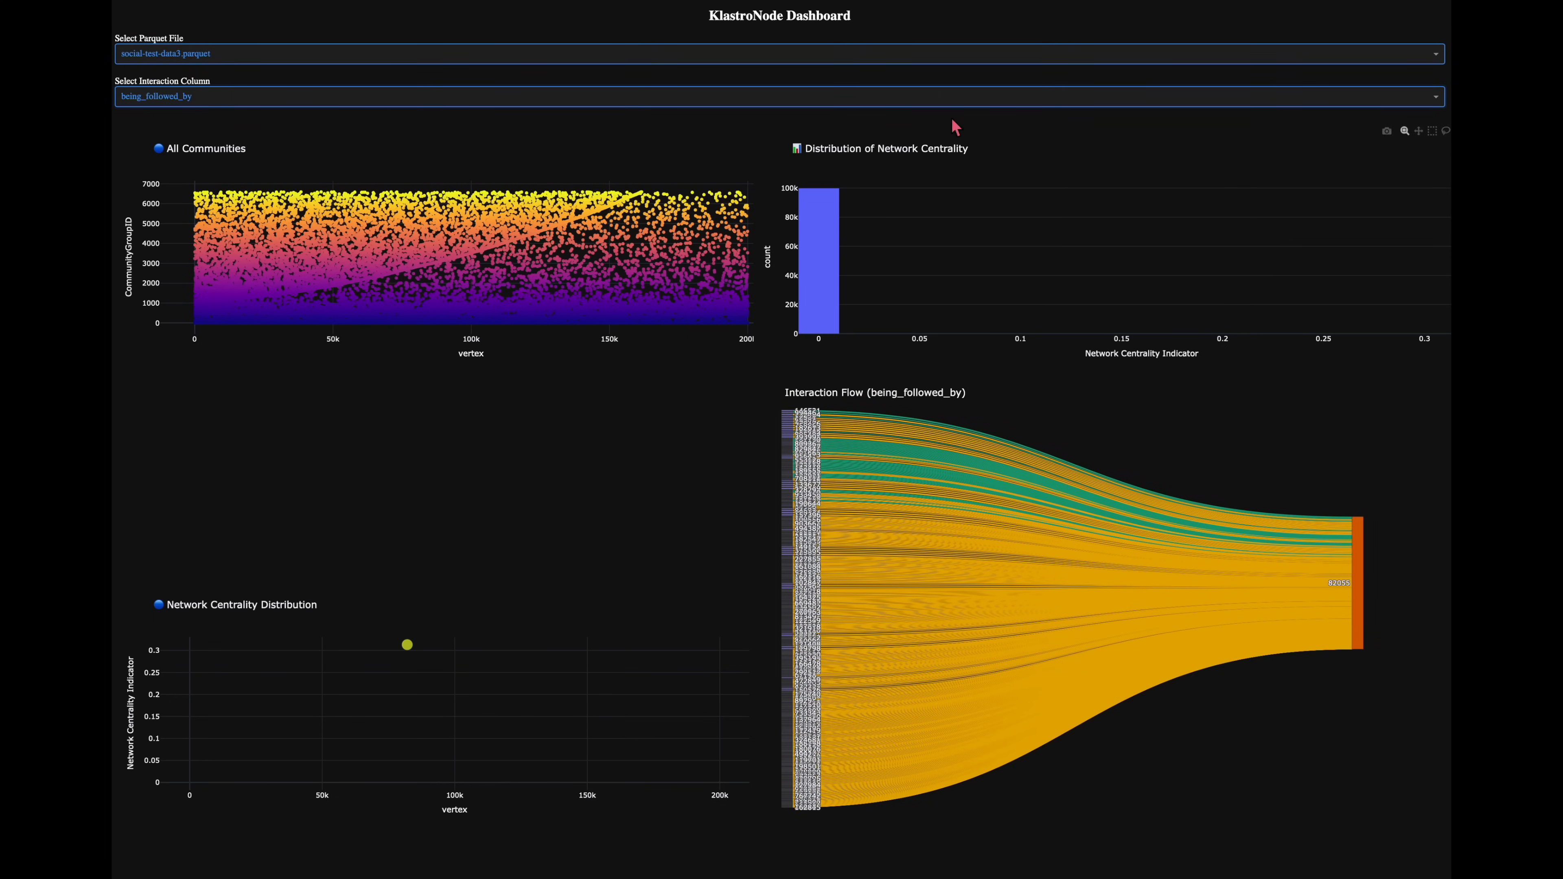
{"action": "left_click", "coordinate": [777, 96]}
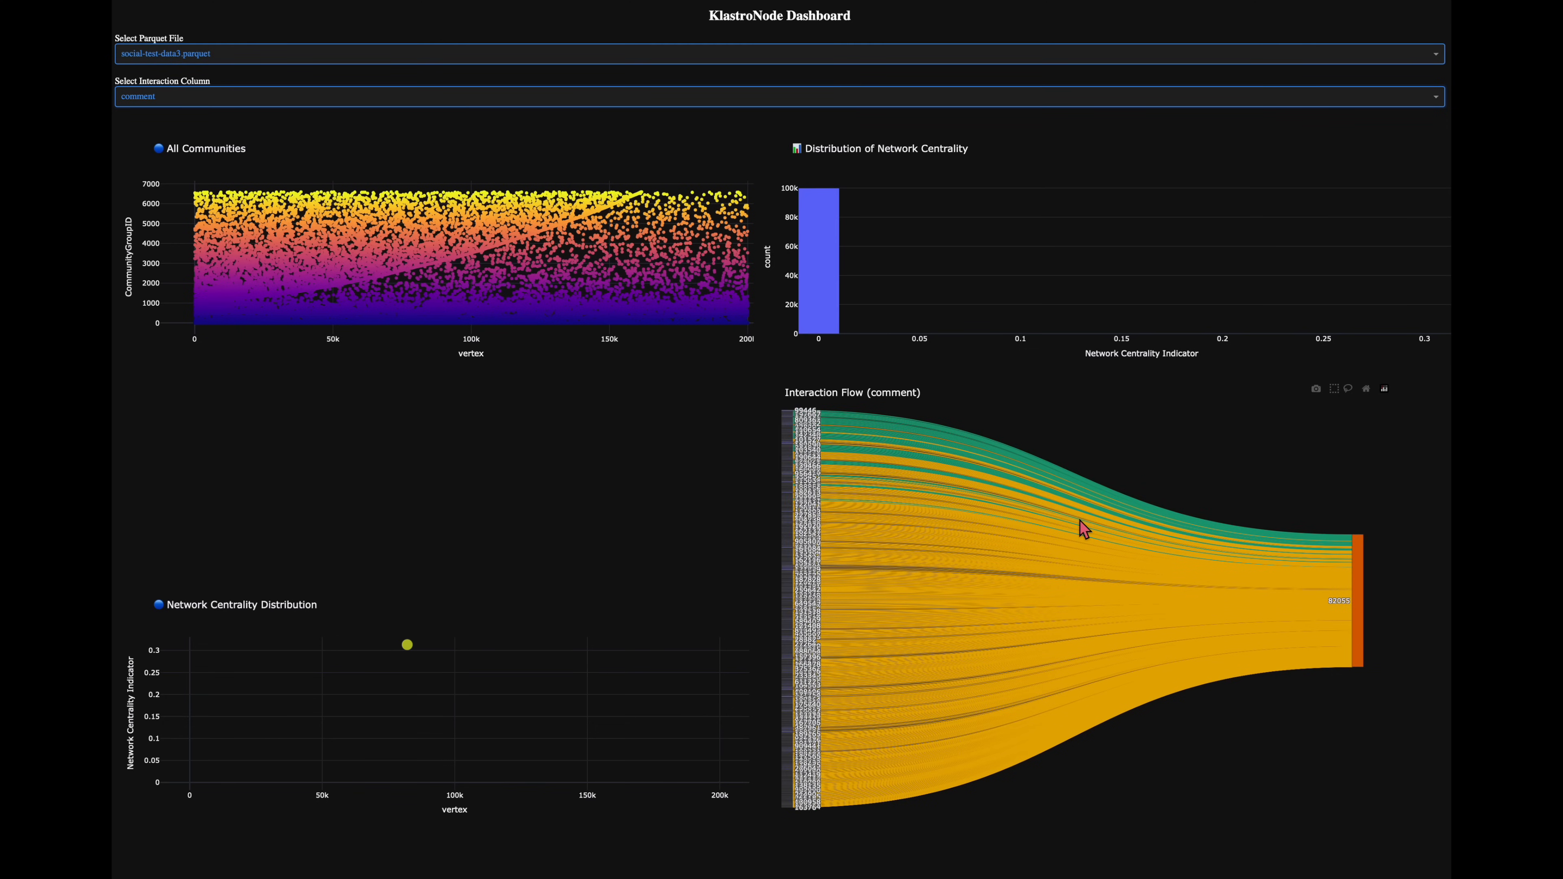
{"action": "mouse_move", "coordinate": [1154, 324]}
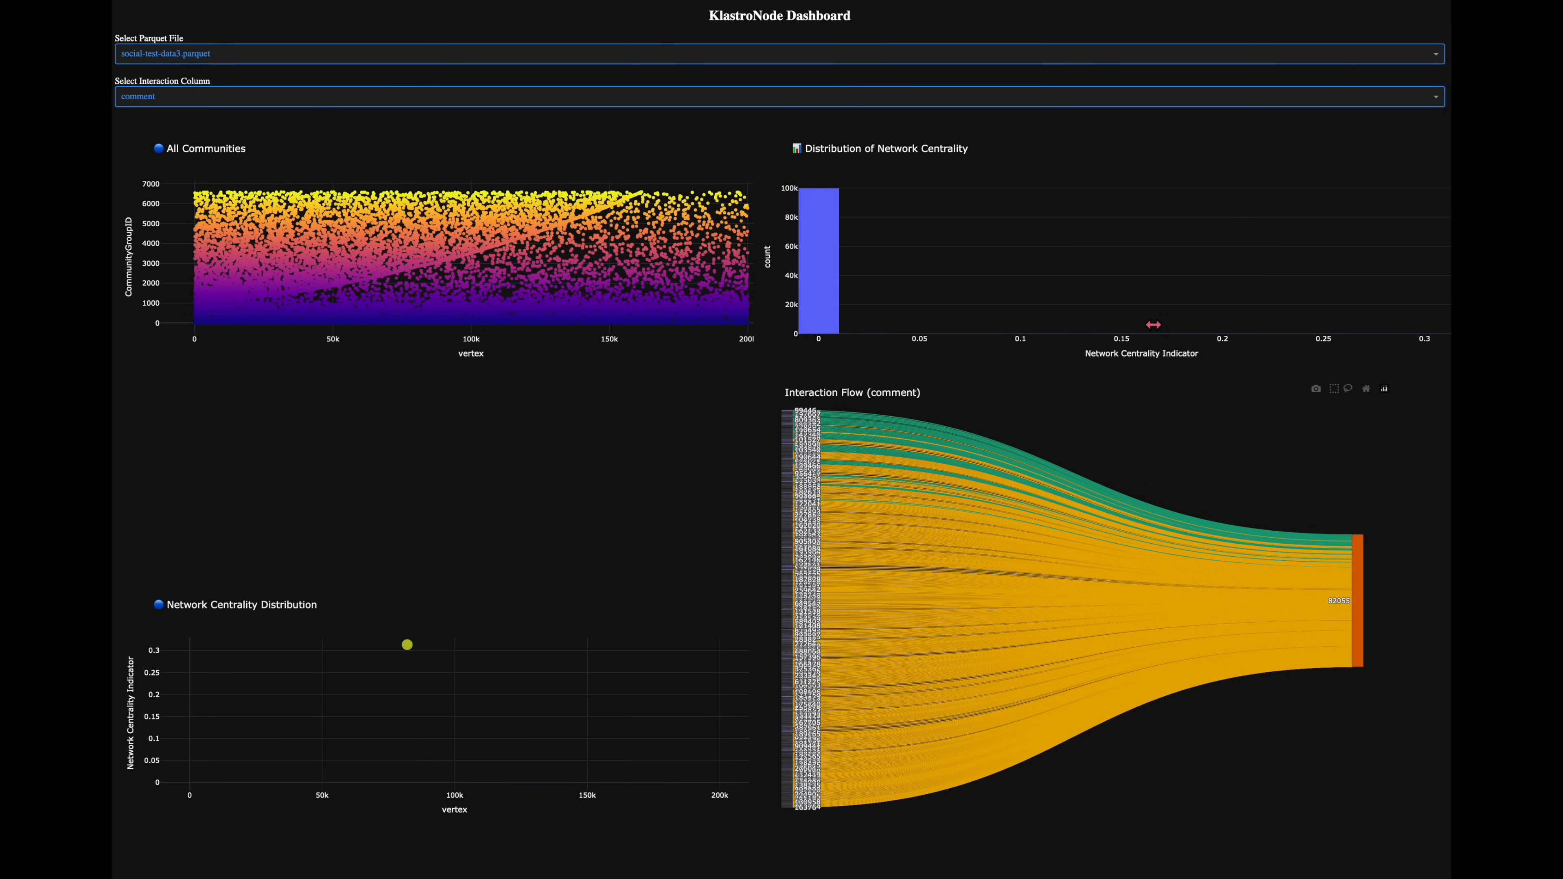
Step: Switch the interaction flow chart to pic_clicked
{"action": "left_click", "coordinate": [778, 96]}
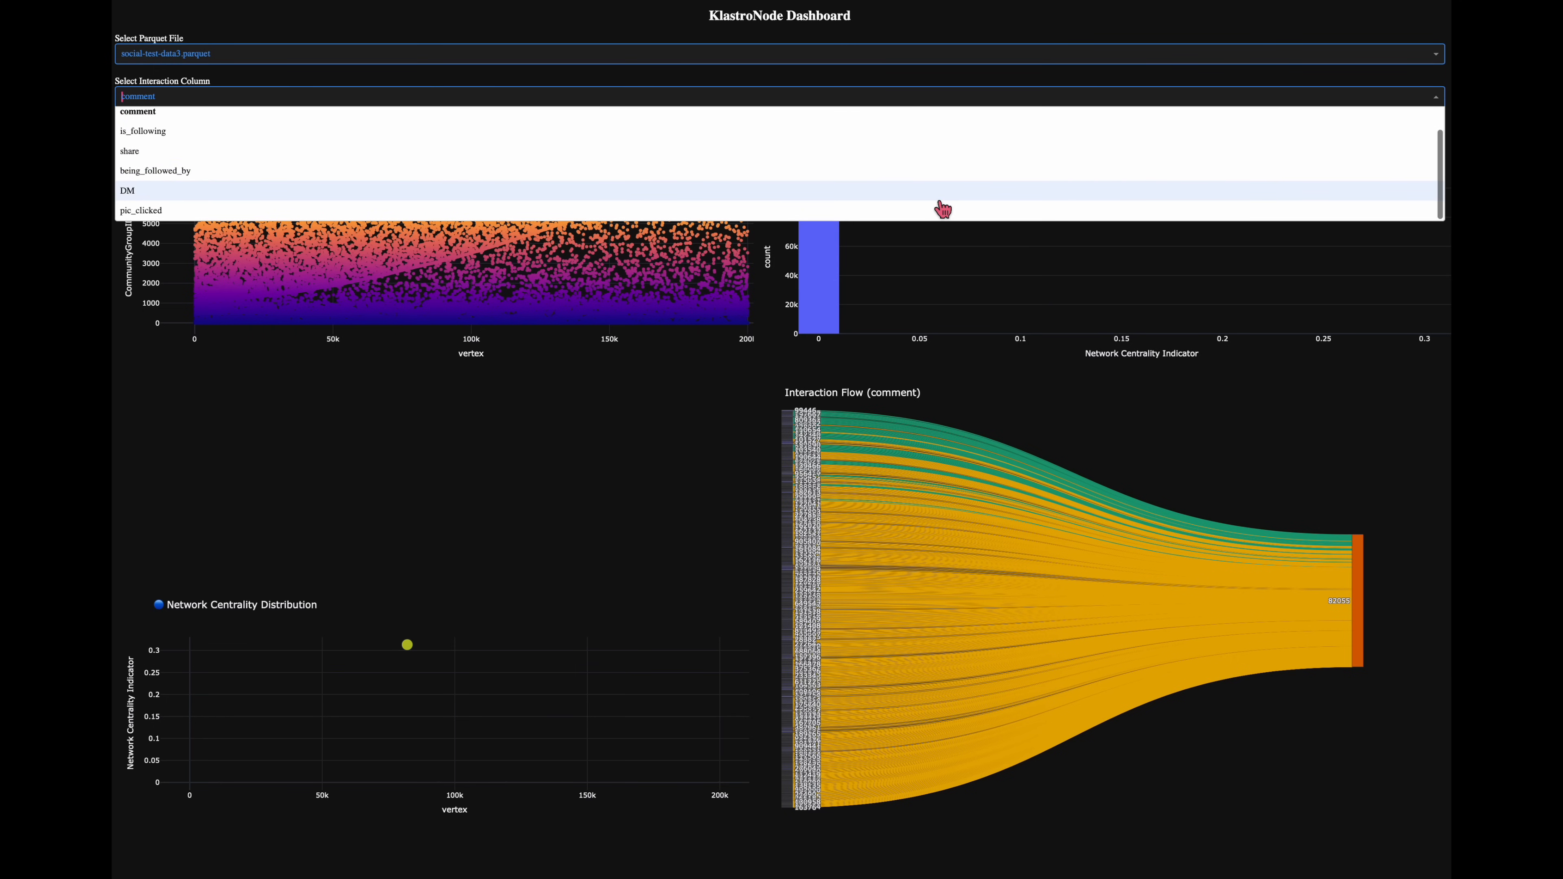
{"action": "left_click", "coordinate": [141, 210]}
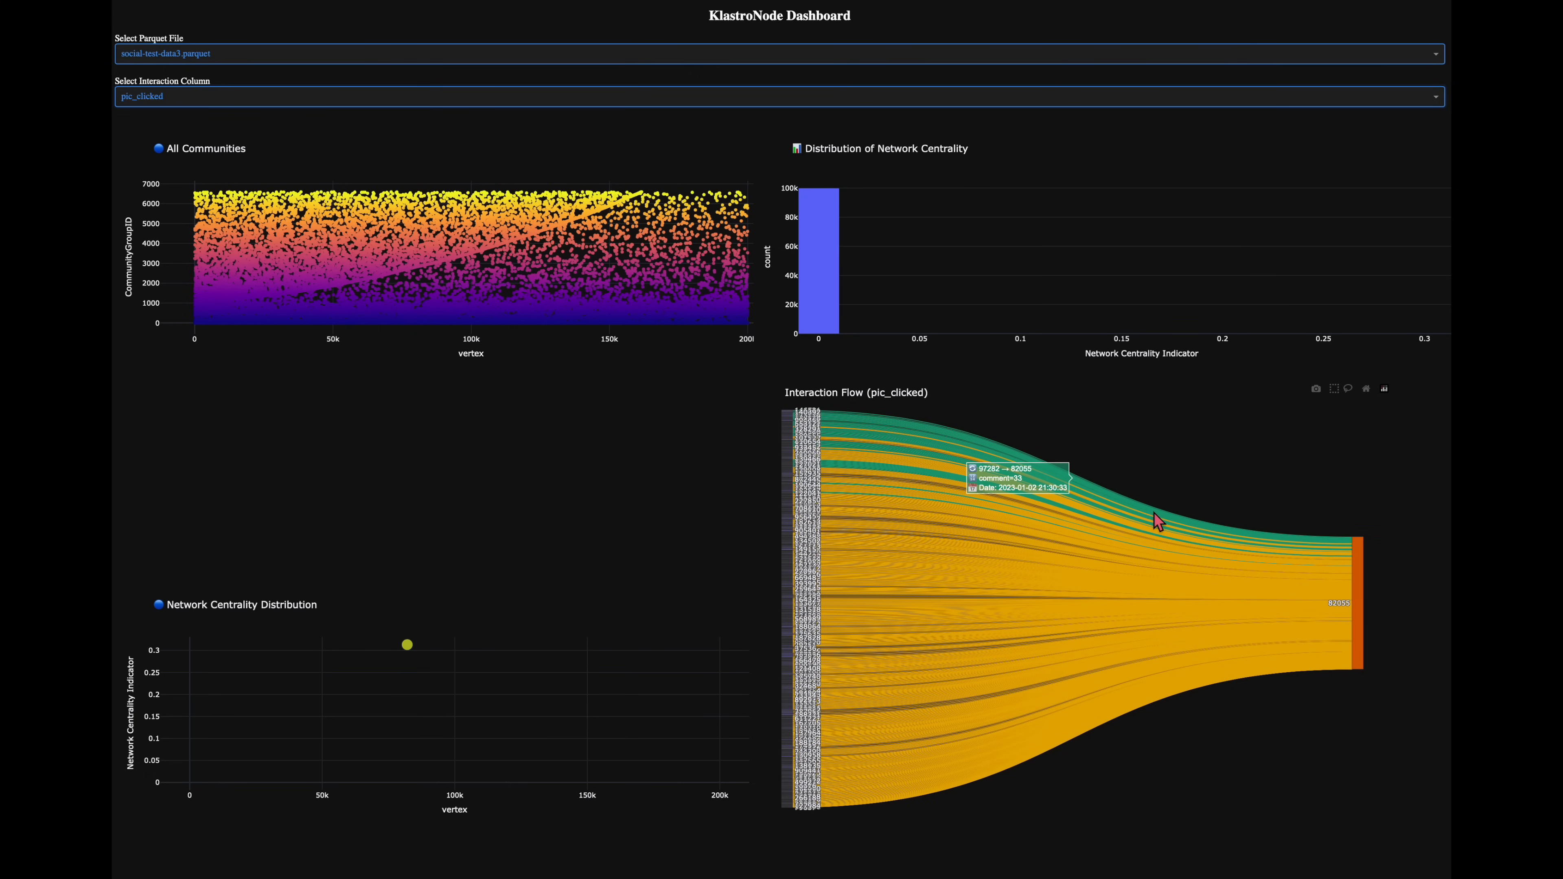
{"action": "mouse_move", "coordinate": [1156, 521]}
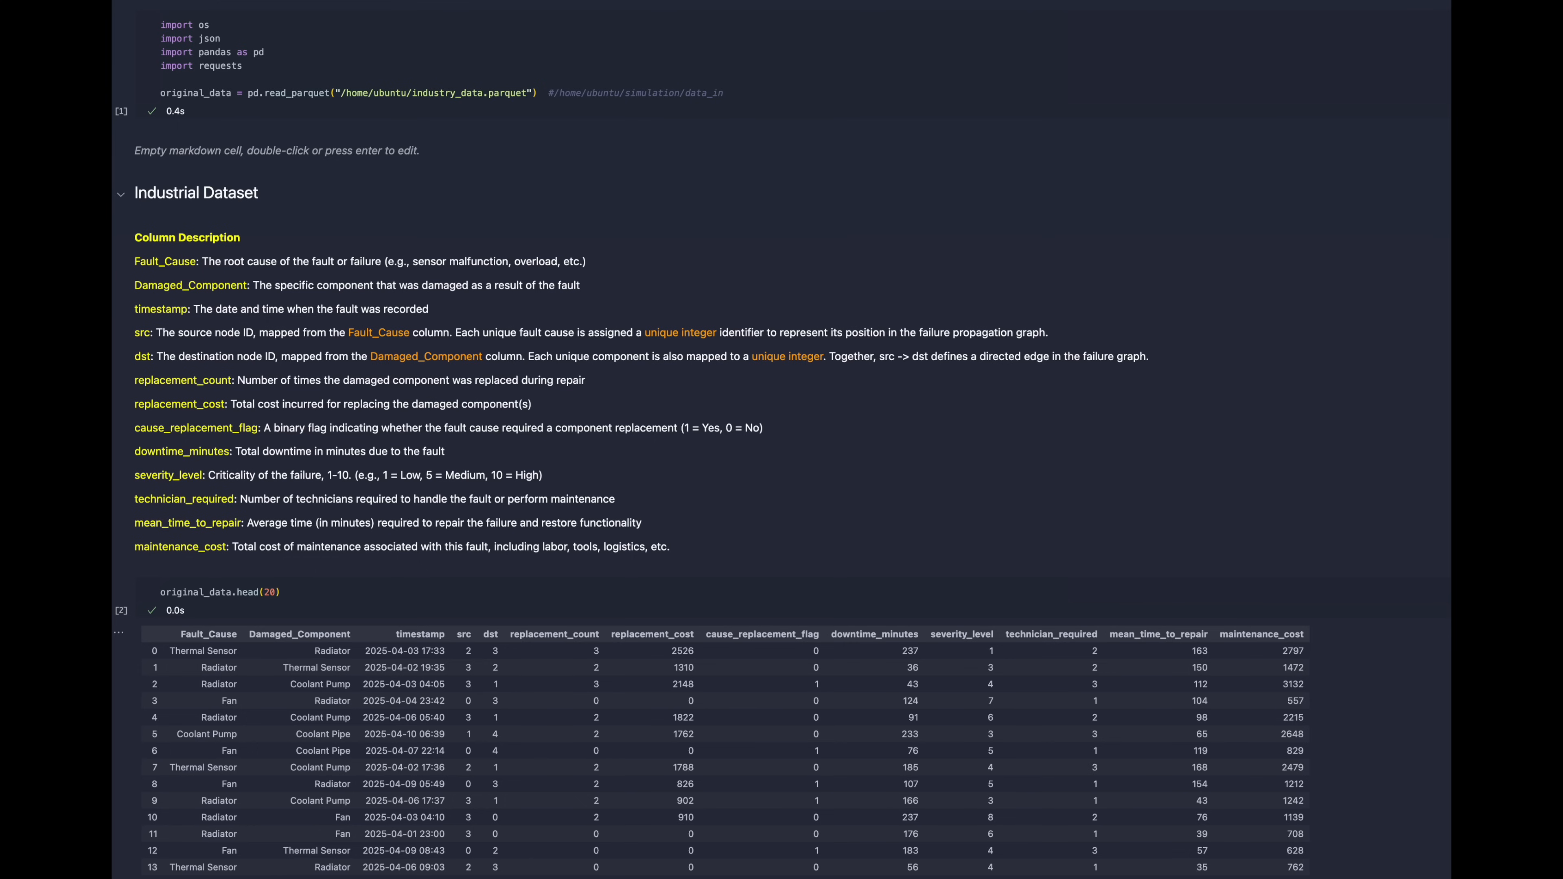
Step: Scroll to the industrial Column Description and original_data.head(20) fault rows
{"action": "scroll", "scroll_direction": "down", "scroll_amount": 3}
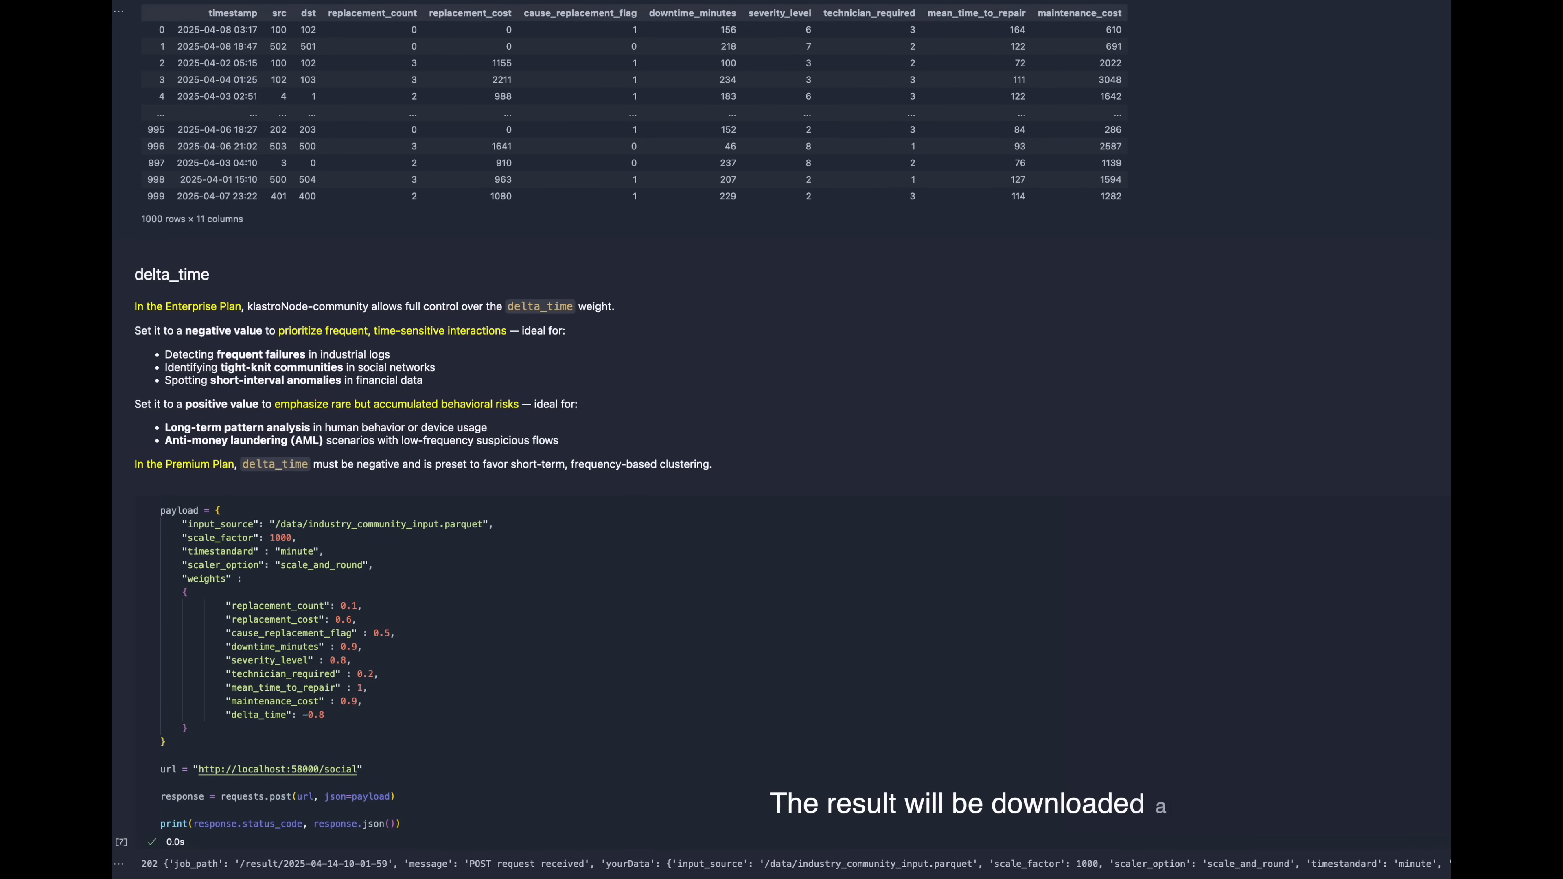
Step: Add 'automatically' in the payload cell posting industry_community_input.parquet with maintenance weights
{"action": "type", "text": "utomatically"}
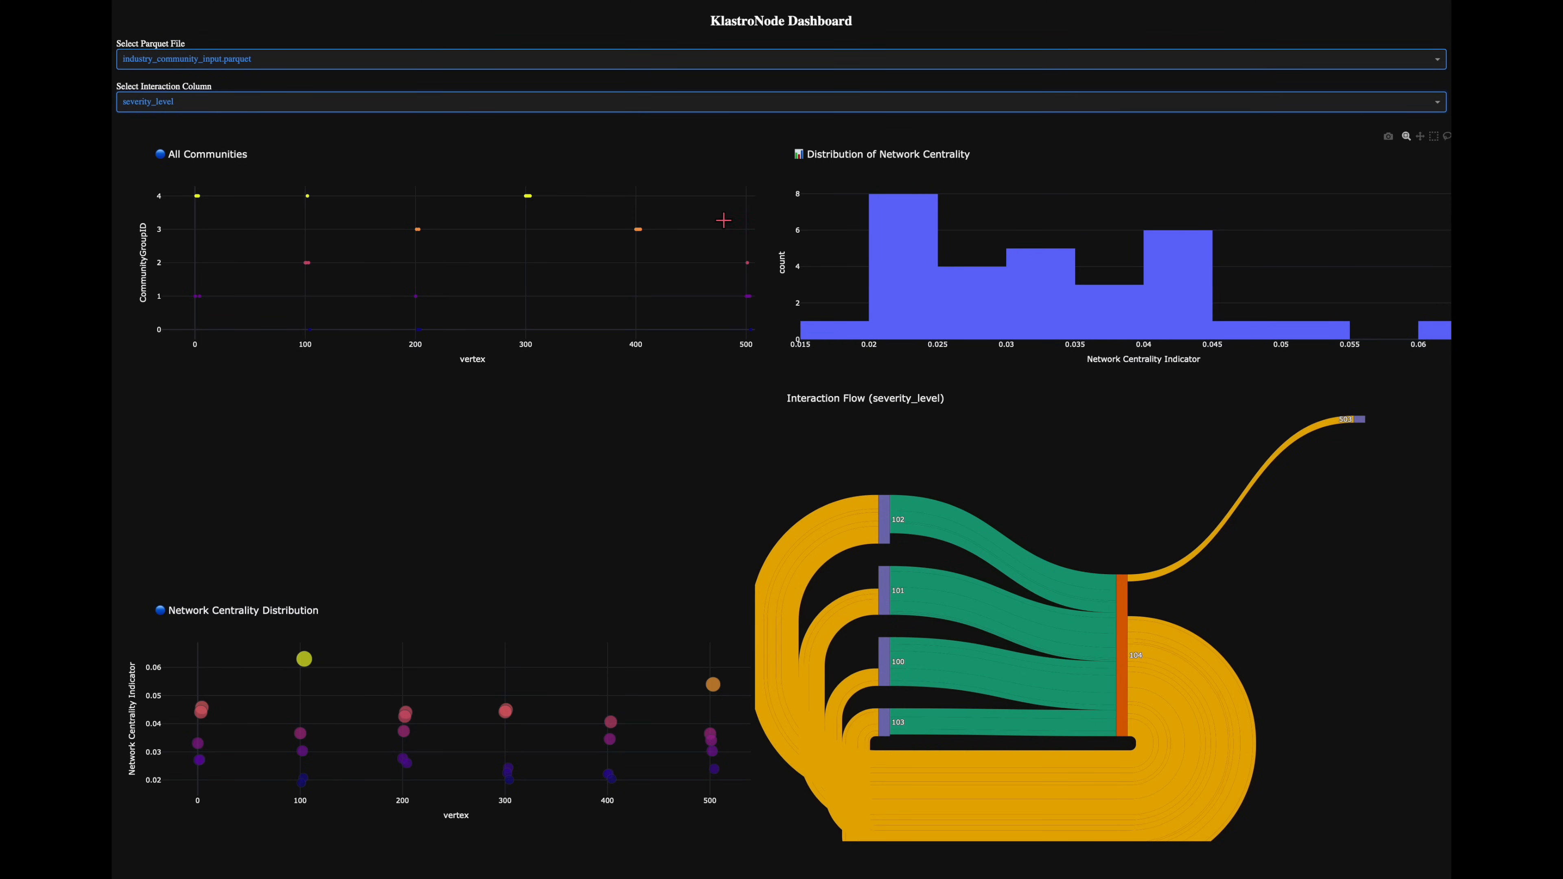
Step: Show the downtime_minutes interaction flow and inspect its Sankey node counts
{"action": "left_click", "coordinate": [777, 101]}
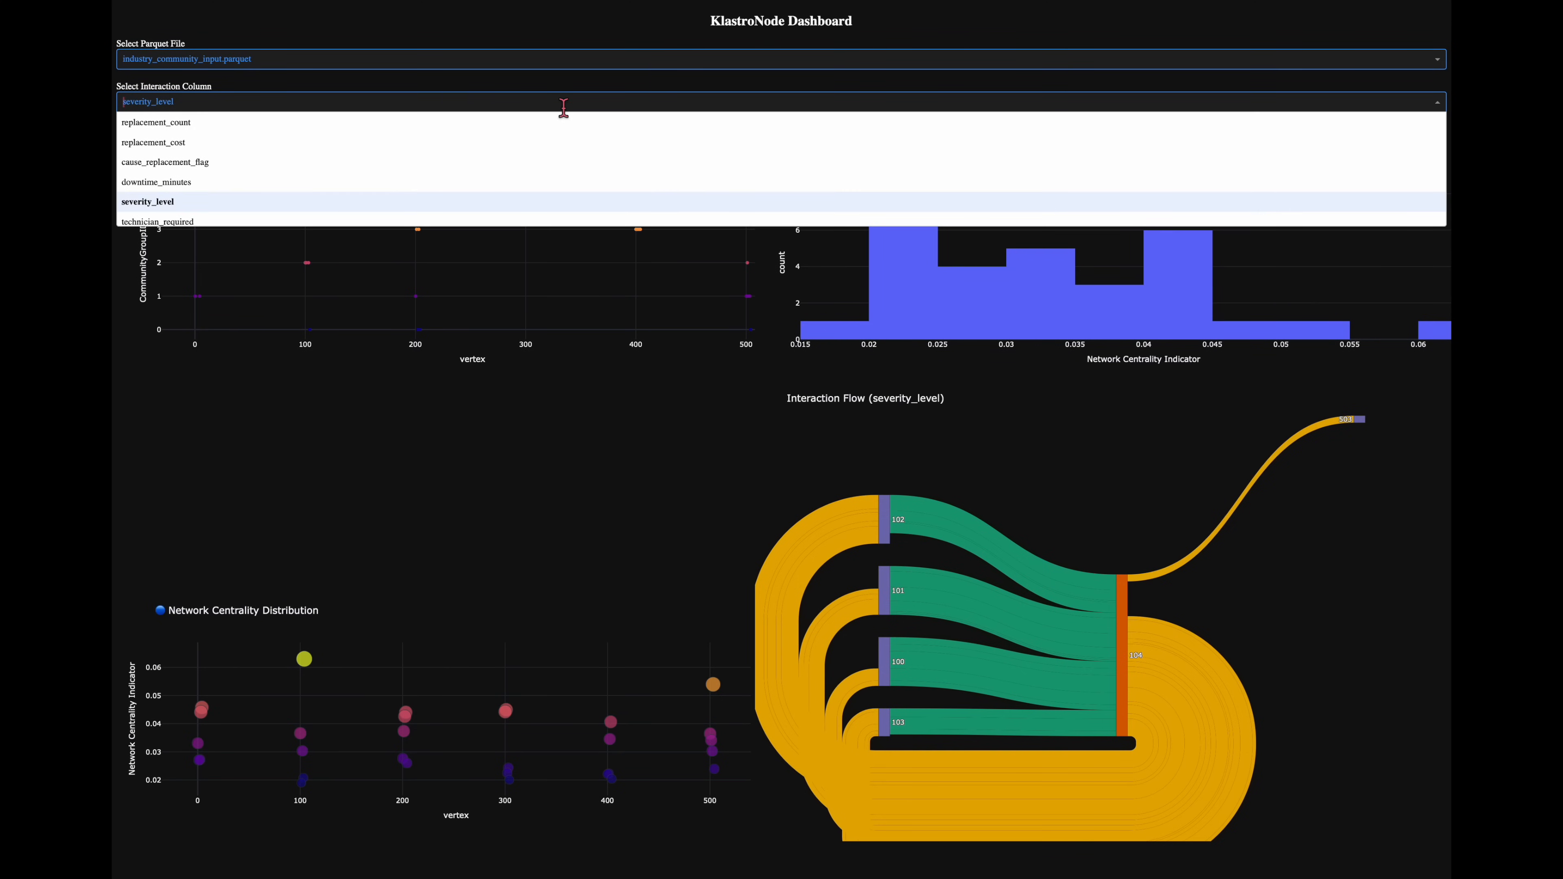
{"action": "mouse_move", "coordinate": [539, 201]}
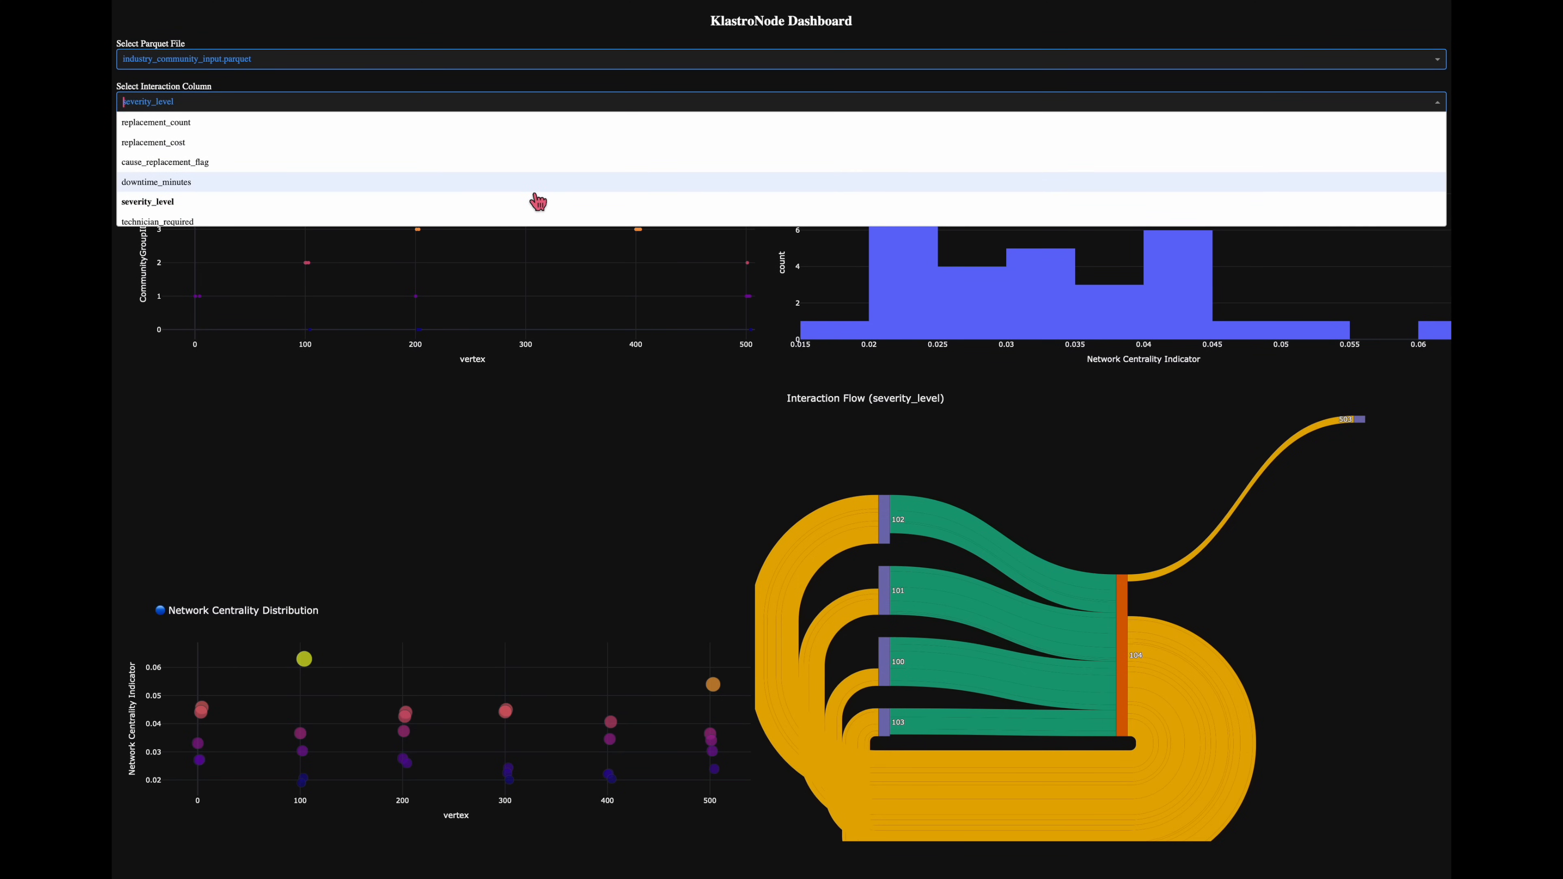
{"action": "left_click", "coordinate": [155, 182]}
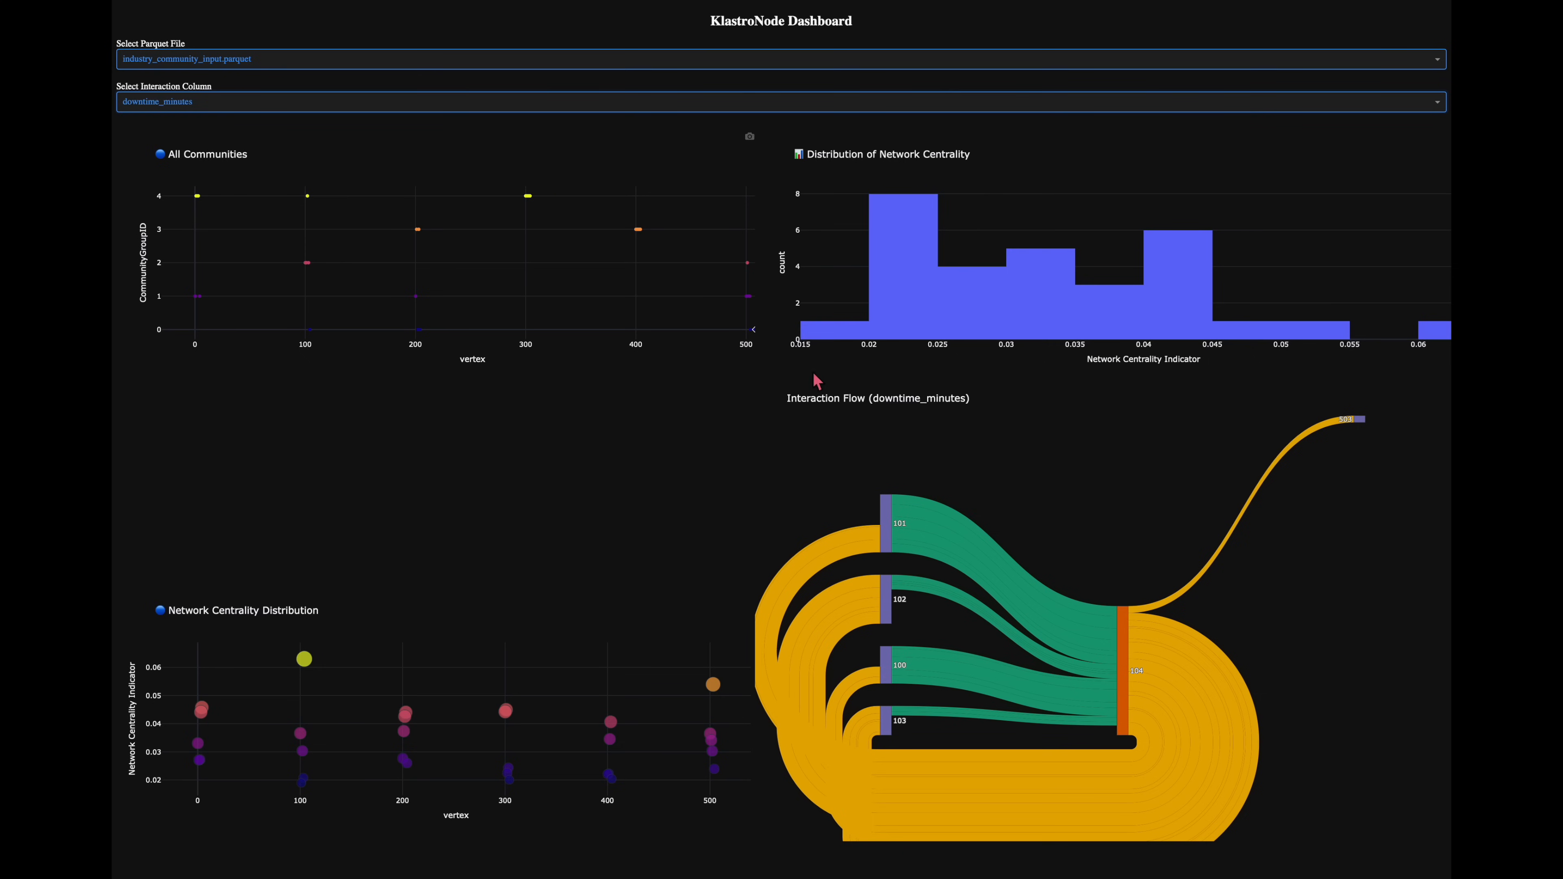
{"action": "mouse_move", "coordinate": [894, 539]}
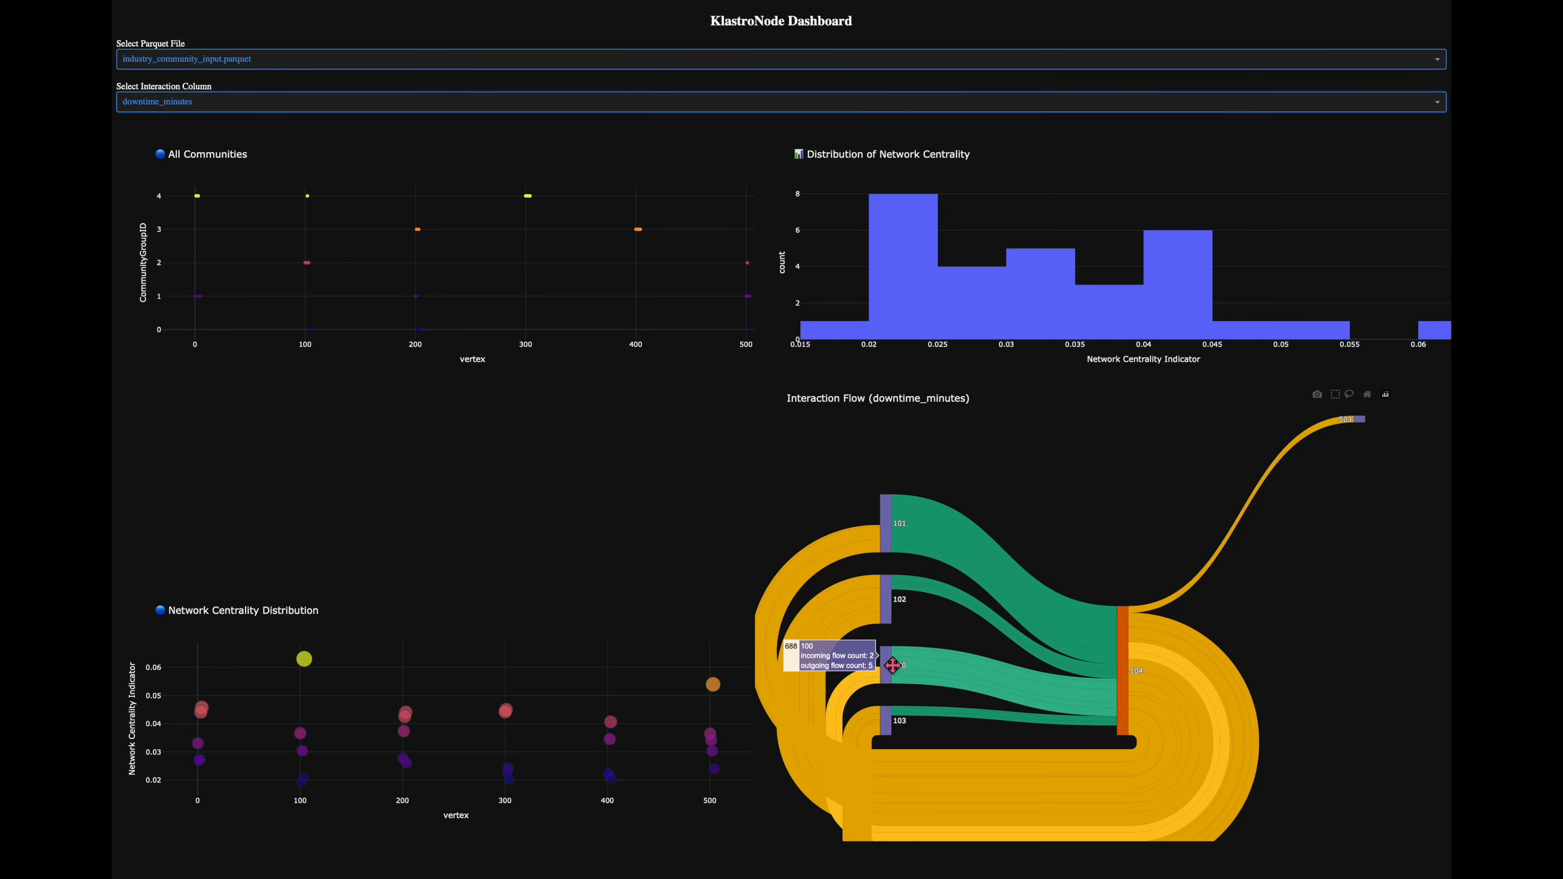
{"action": "mouse_move", "coordinate": [890, 738]}
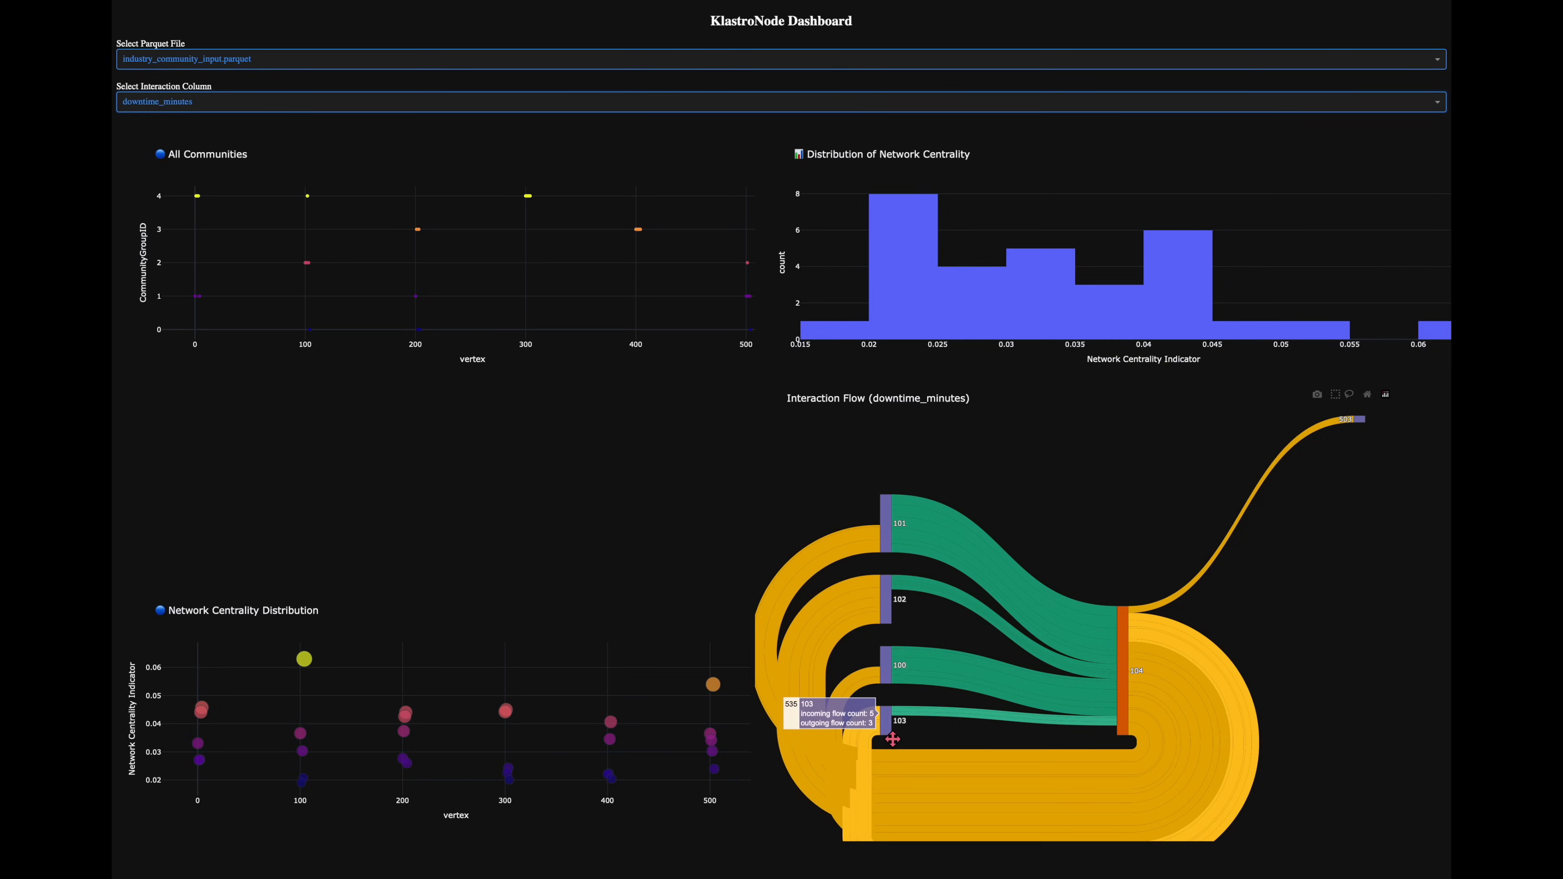
{"action": "mouse_move", "coordinate": [1131, 670]}
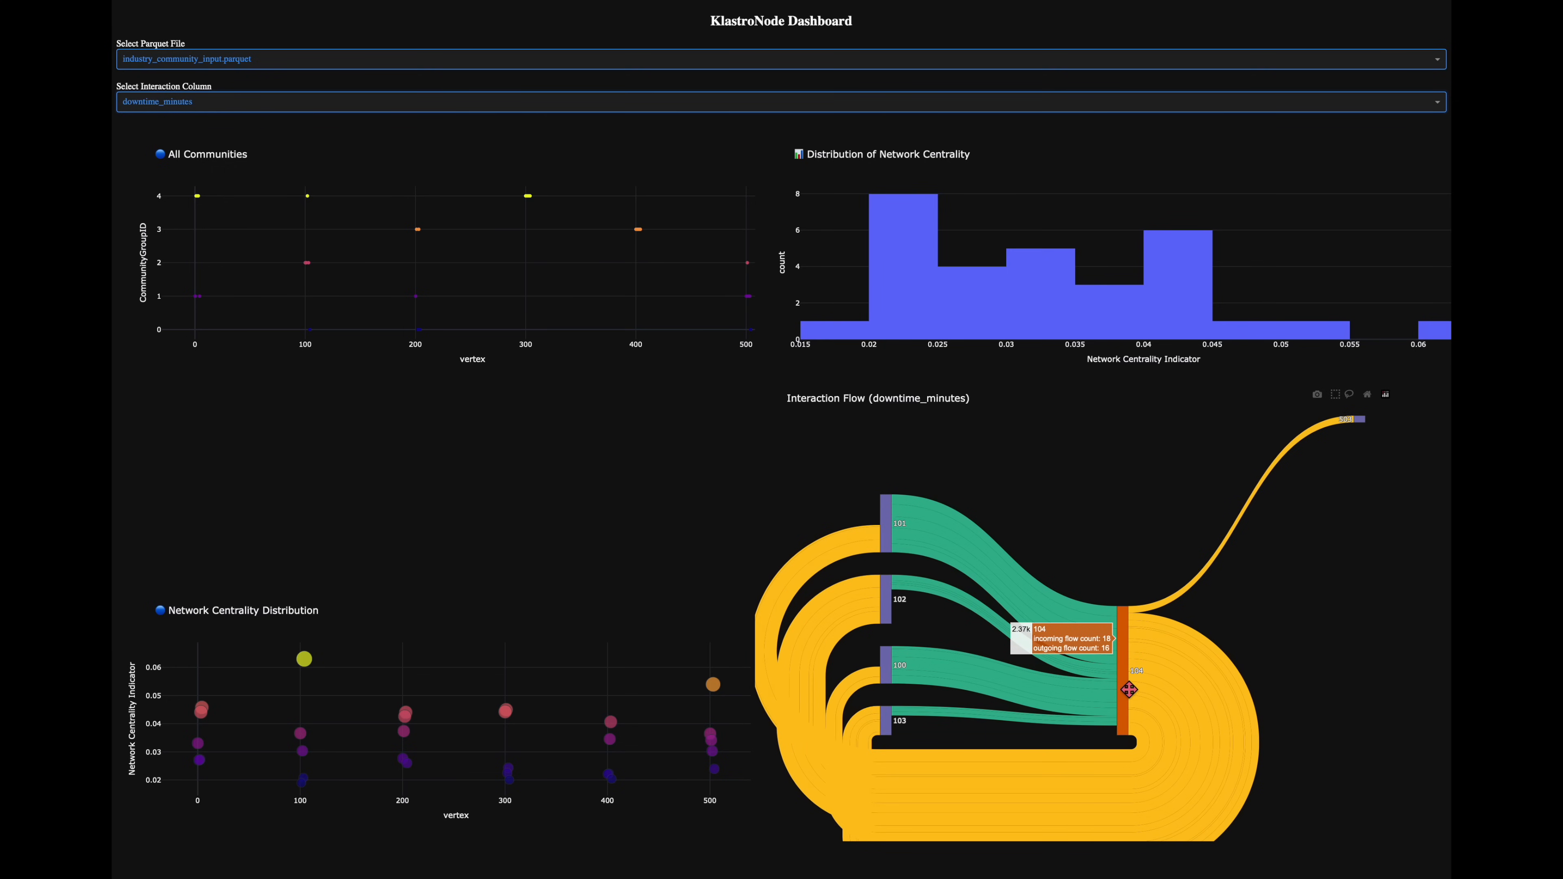
{"action": "mouse_move", "coordinate": [1037, 649]}
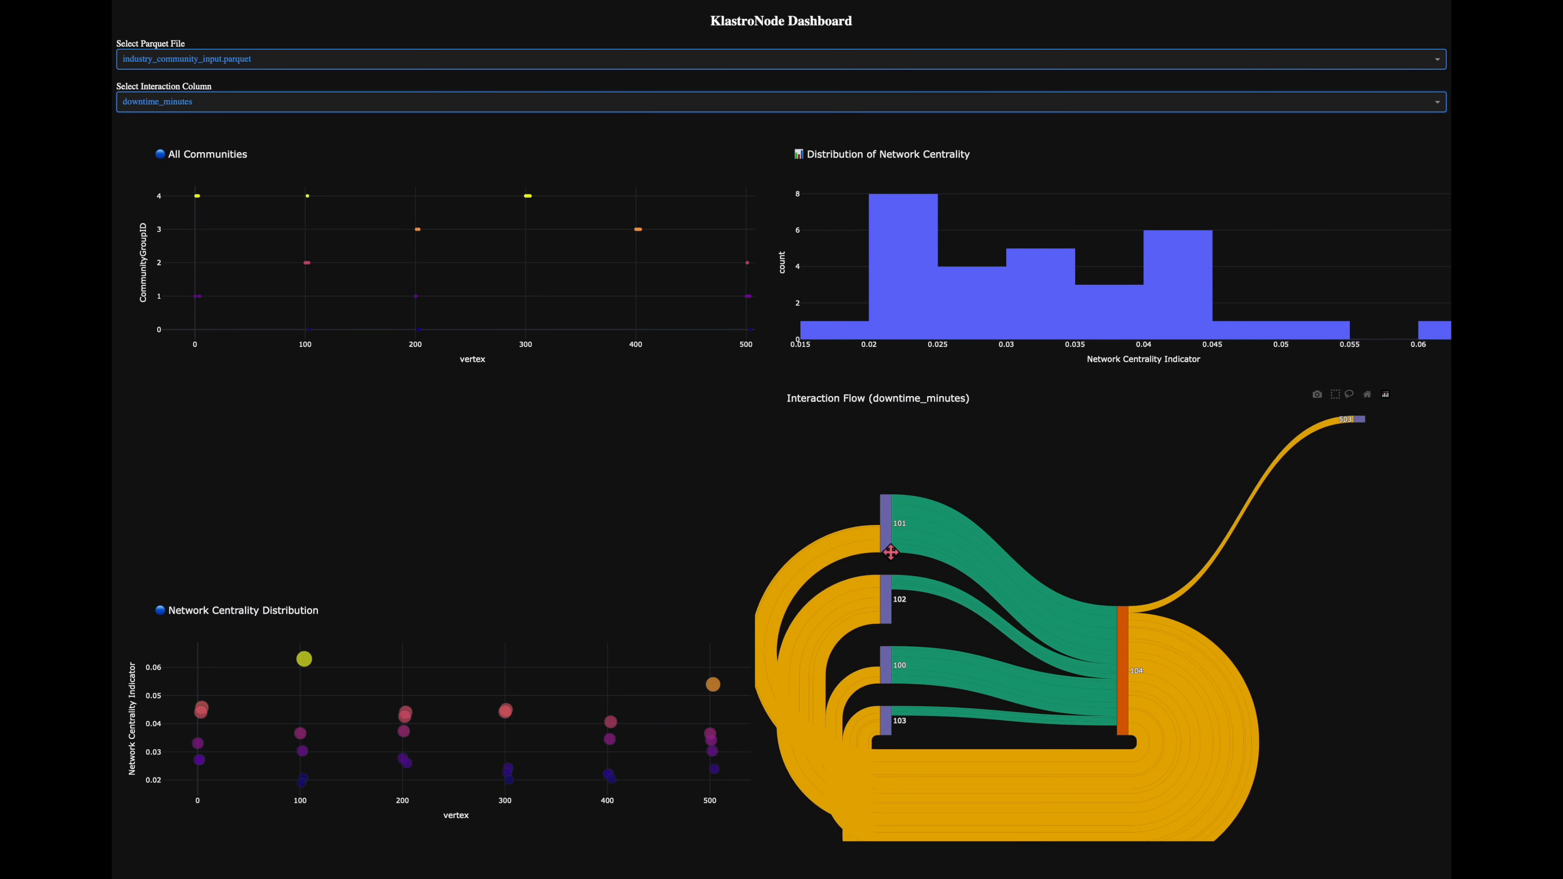
{"action": "mouse_move", "coordinate": [892, 665]}
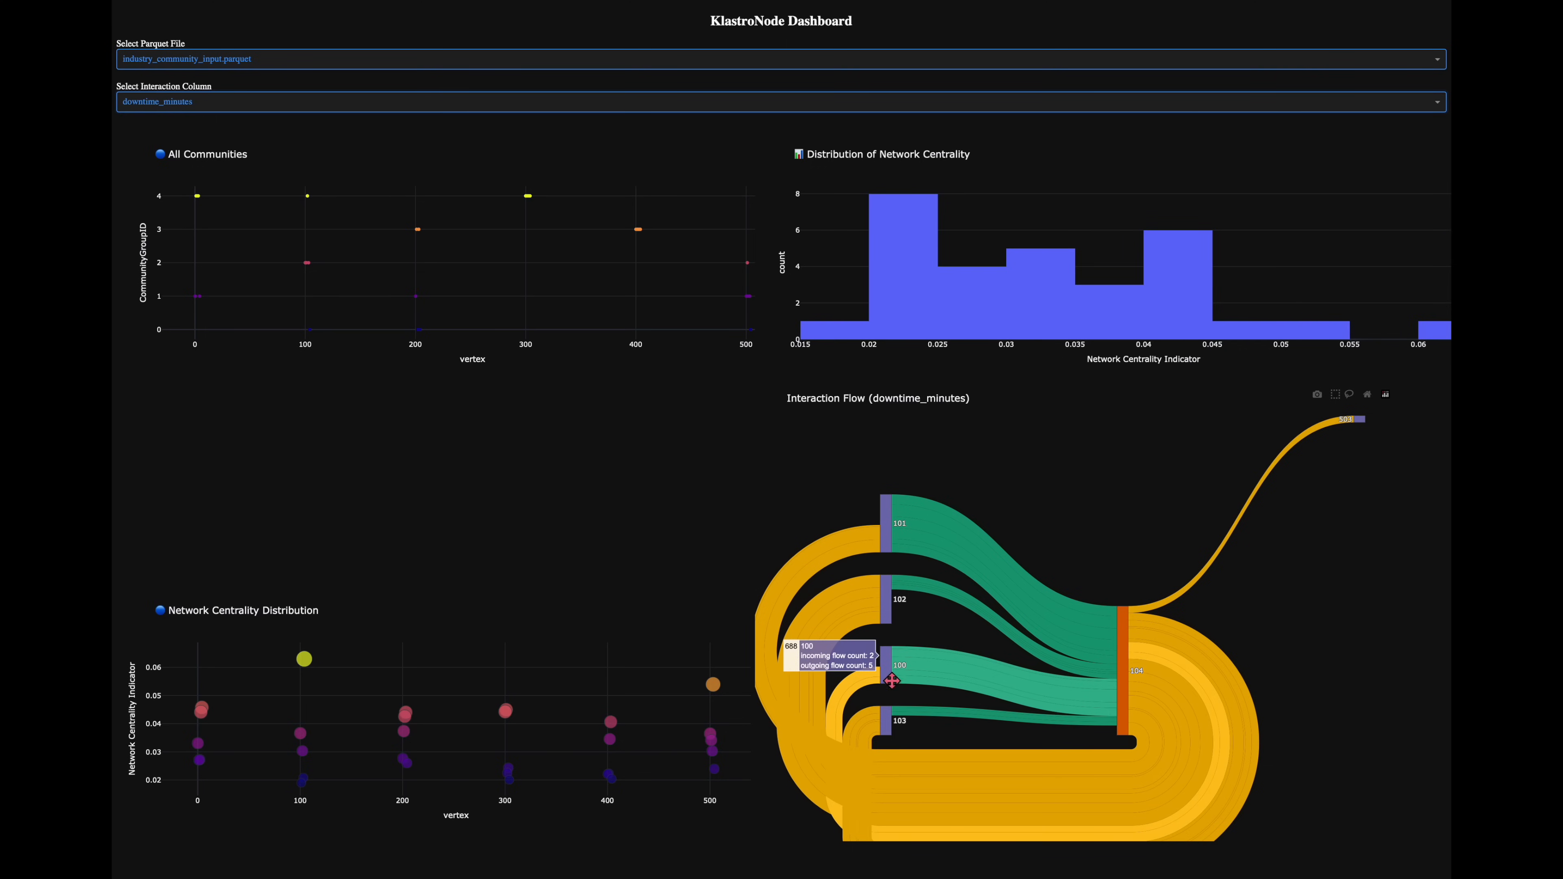
{"action": "mouse_move", "coordinate": [895, 725]}
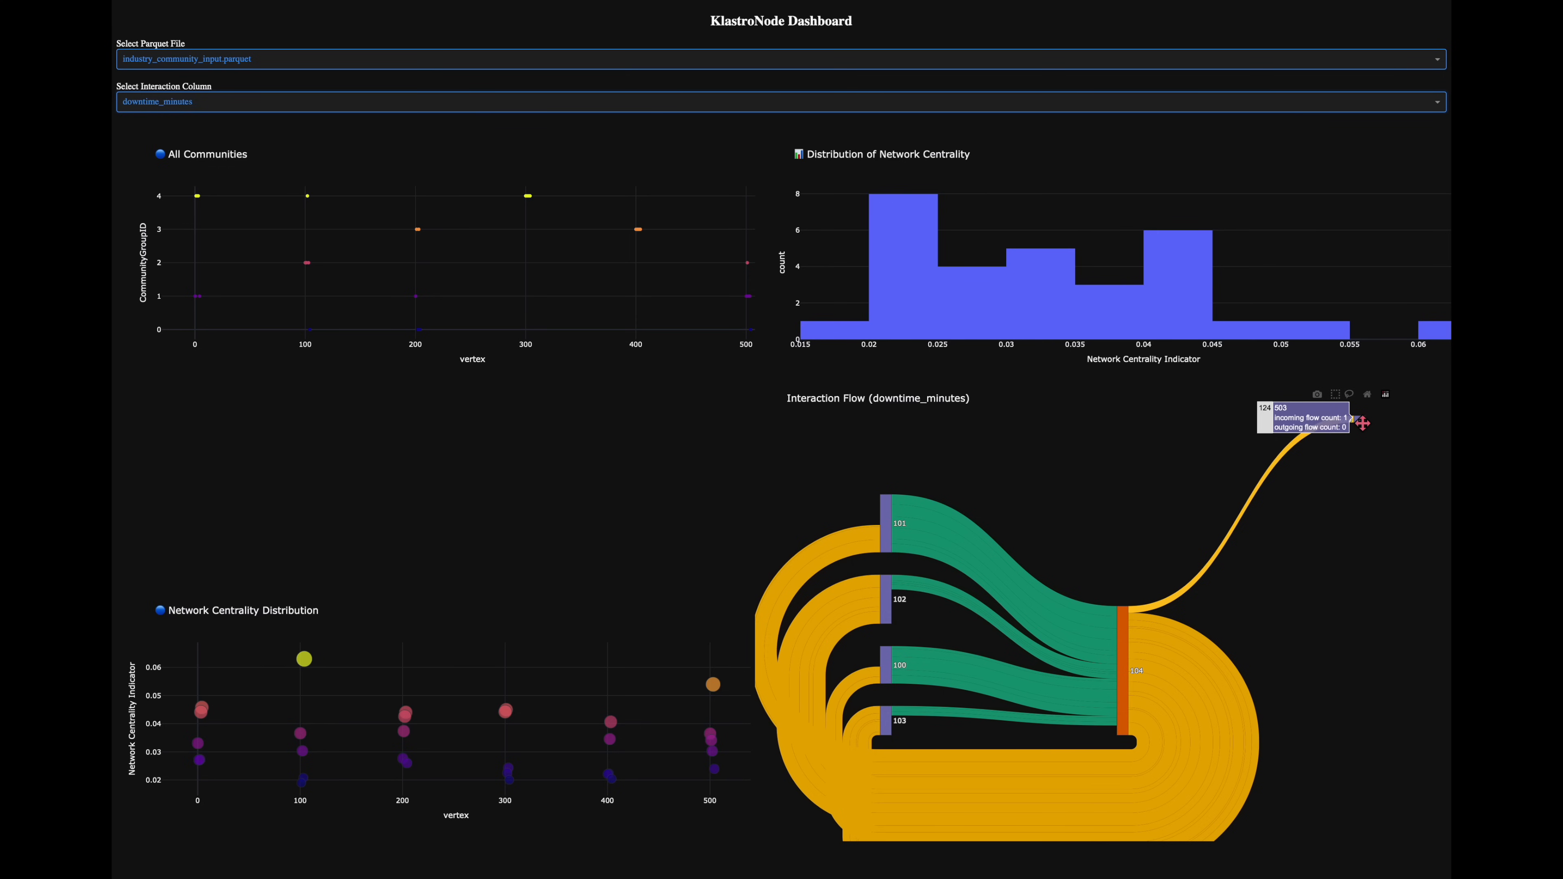
{"action": "left_click", "coordinate": [777, 101]}
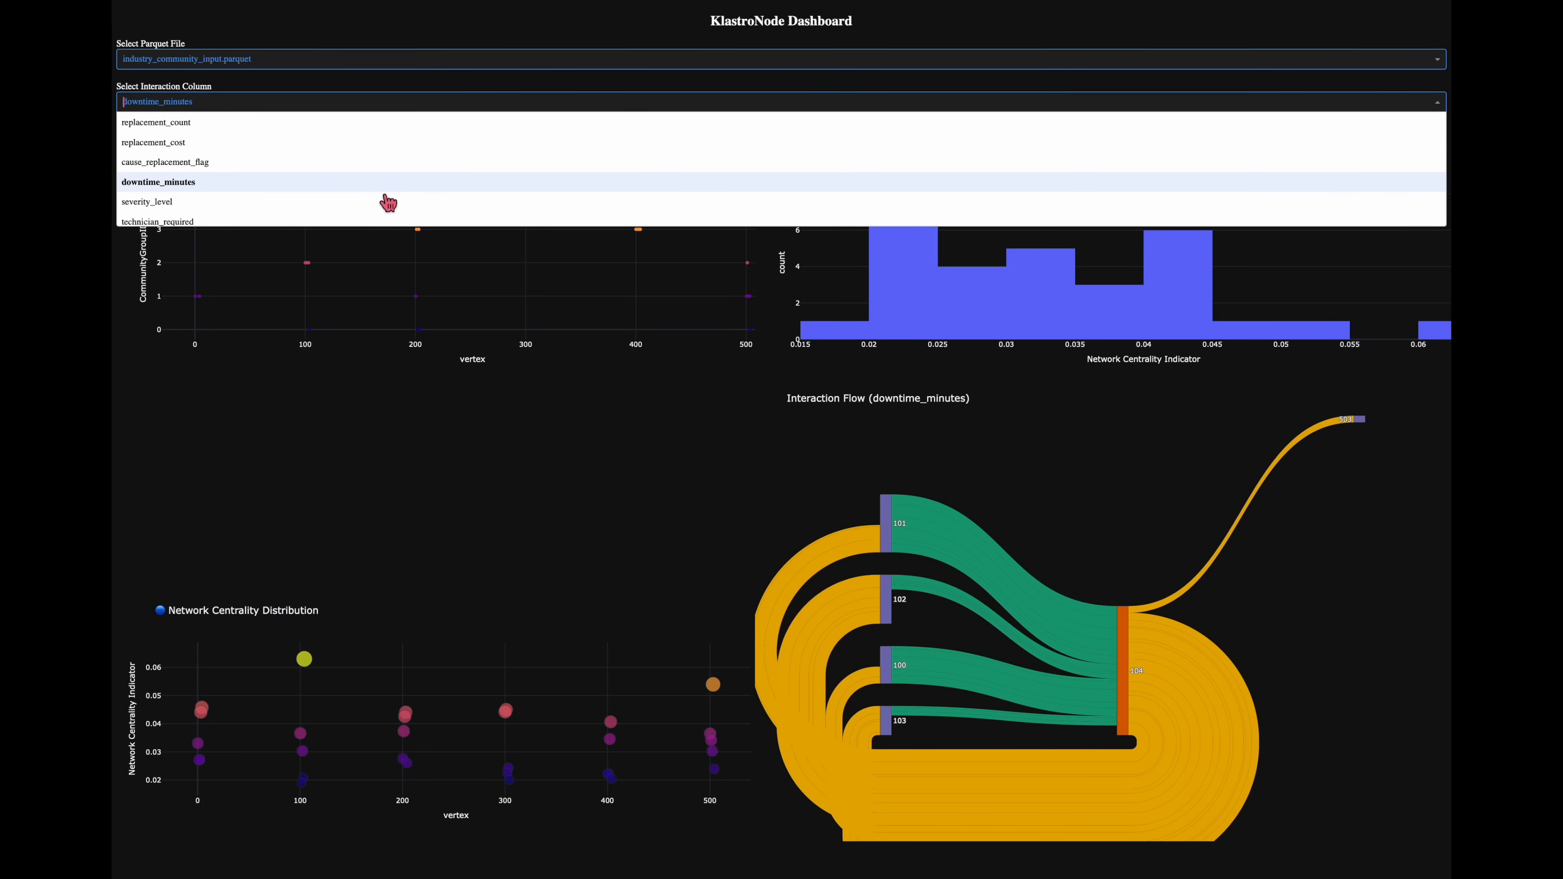
Step: Show the mean_time_to_repair flow, inspect its nodes, then switch to maintenance_cost
{"action": "scroll", "scroll_direction": "down", "scroll_amount": 3}
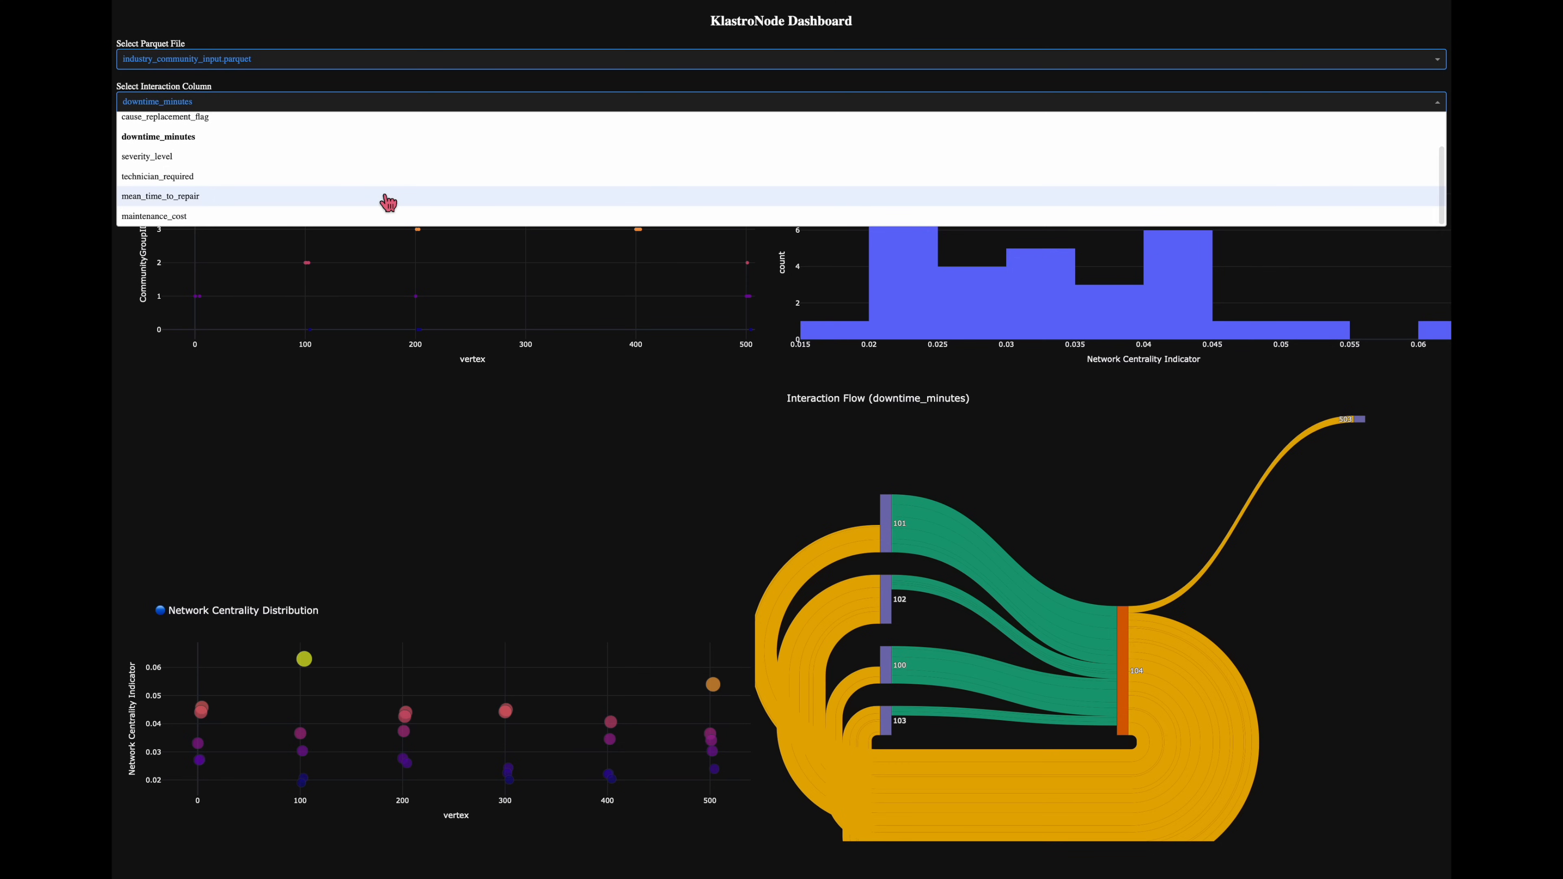
{"action": "left_click", "coordinate": [160, 195]}
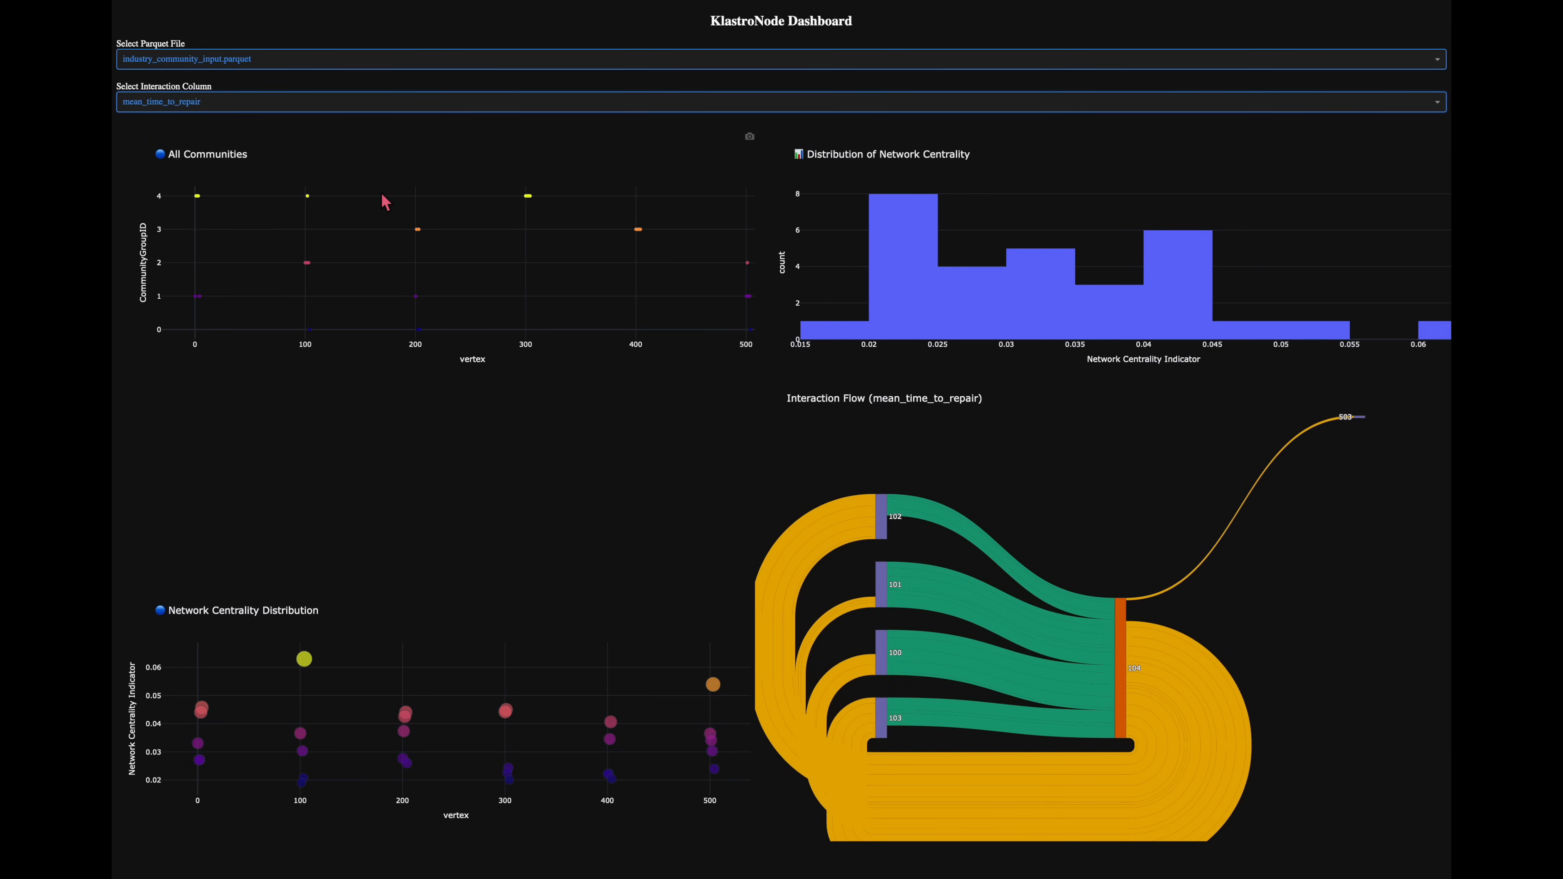
{"action": "mouse_move", "coordinate": [1129, 674]}
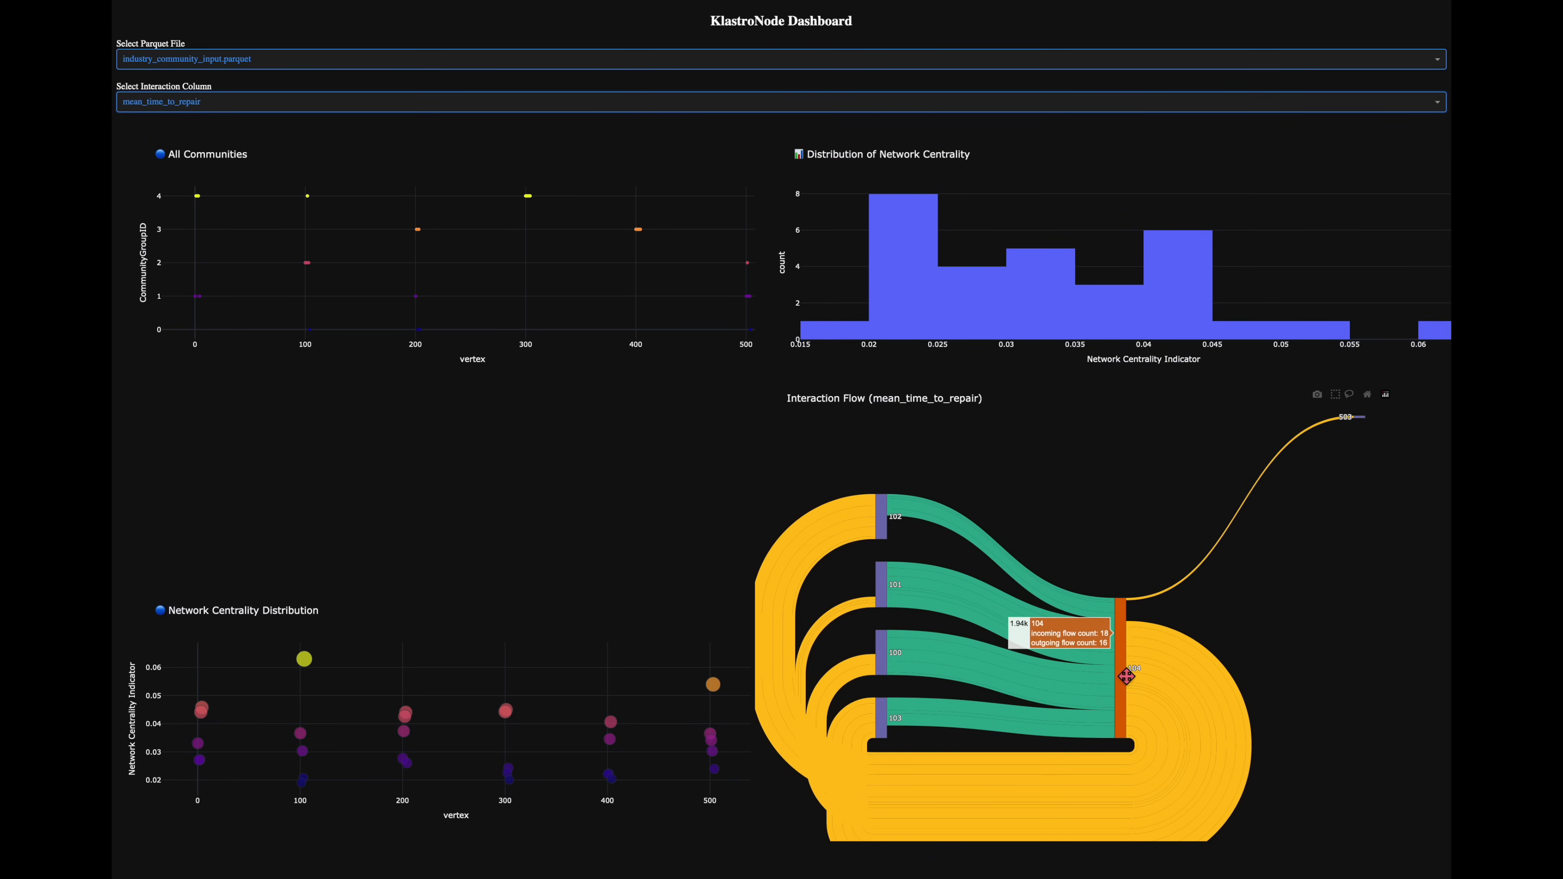
{"action": "mouse_move", "coordinate": [885, 527]}
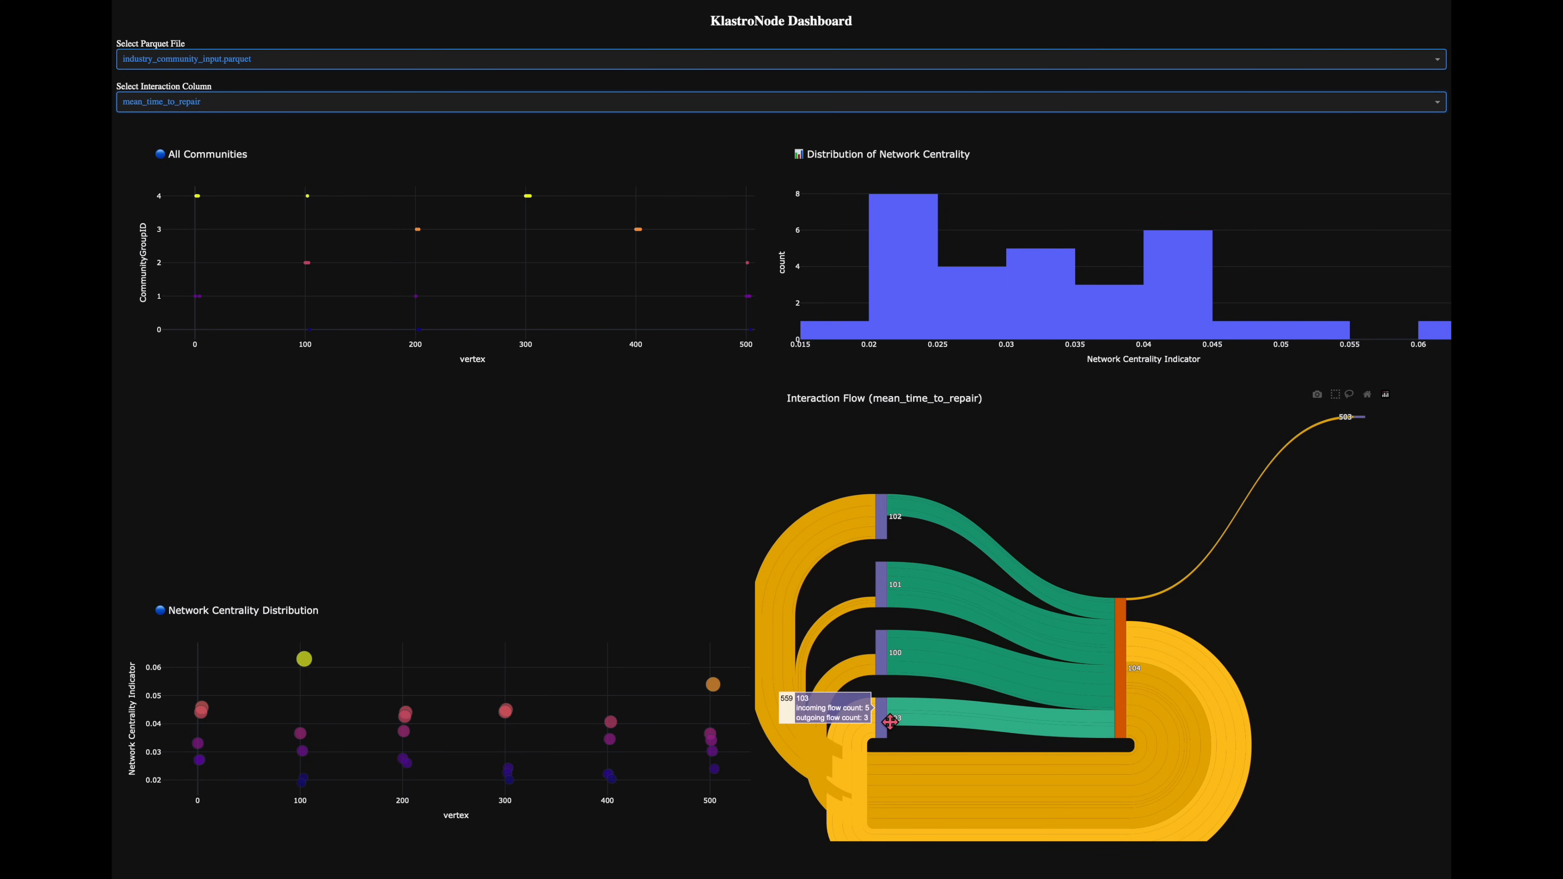
{"action": "left_click", "coordinate": [778, 101]}
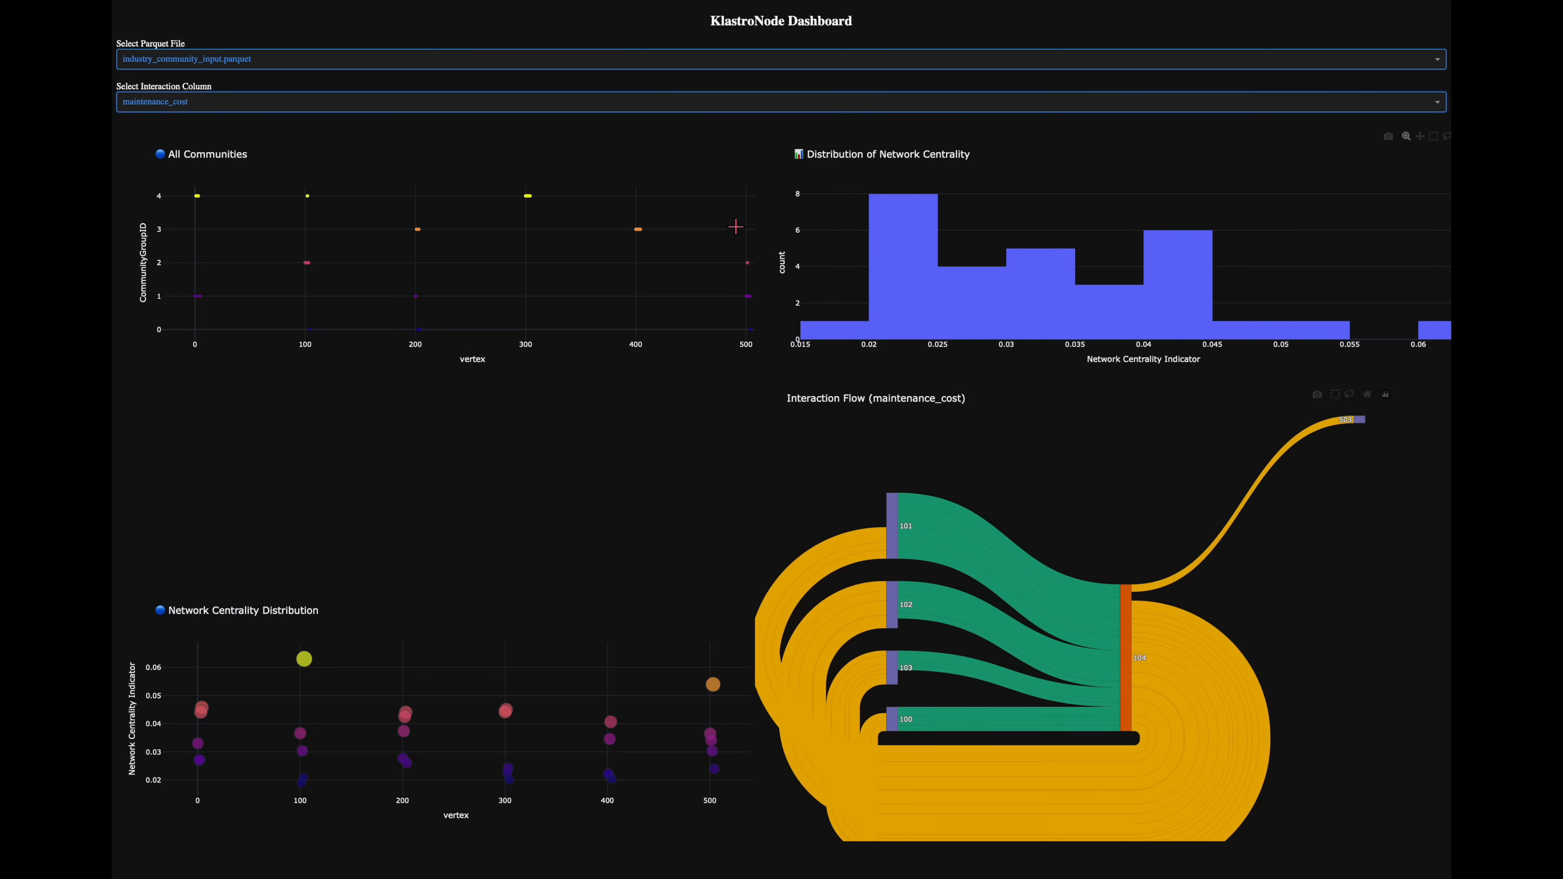
Step: Switch the interaction flow to replacement_cost, then to technician_required
{"action": "left_click", "coordinate": [778, 101]}
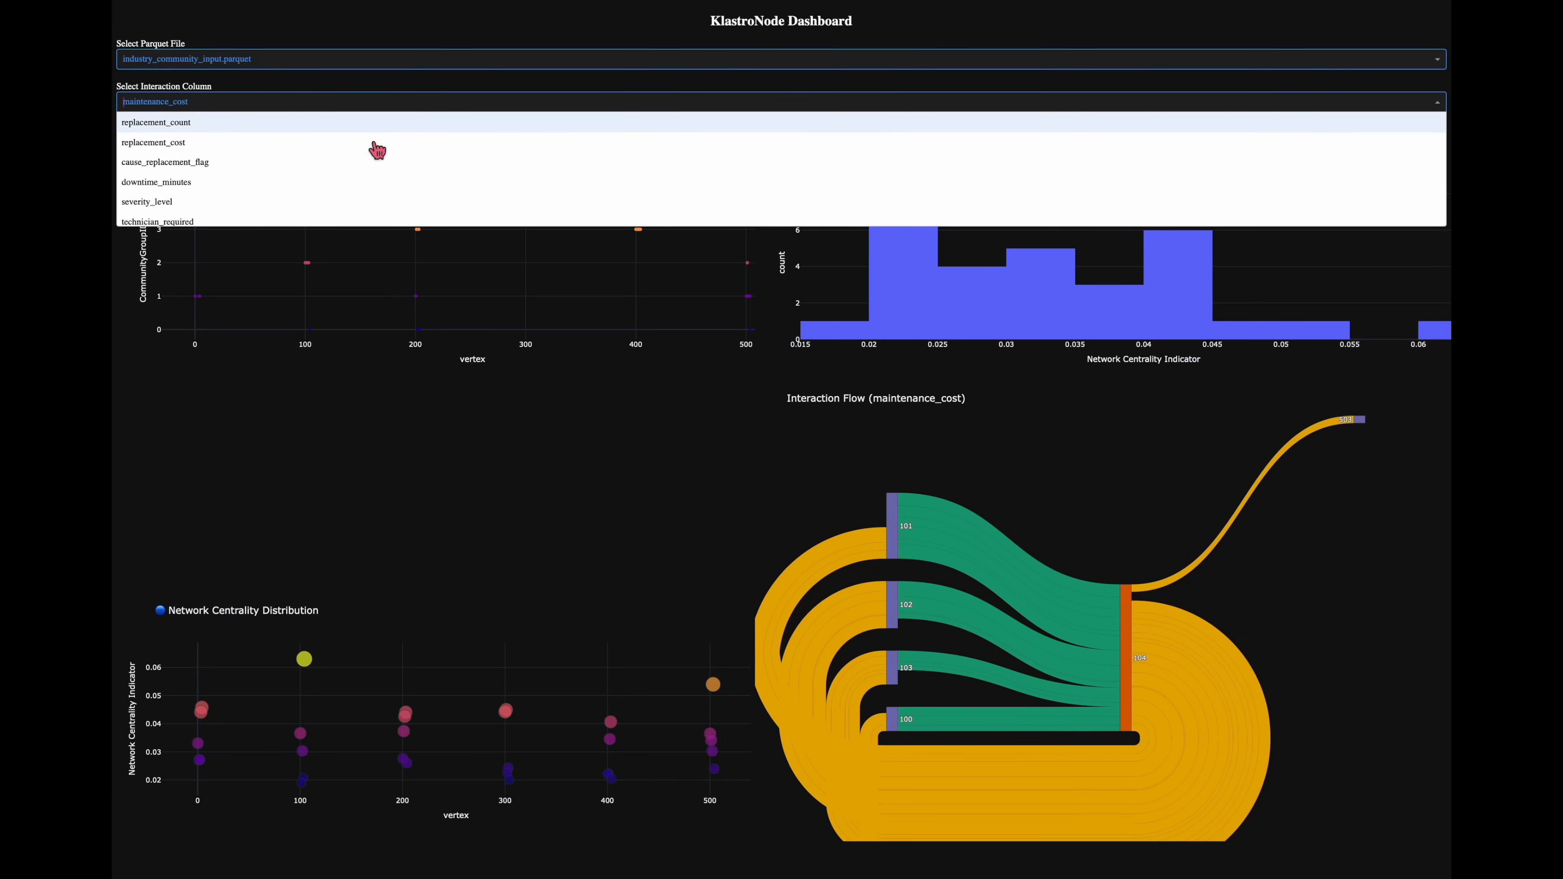
{"action": "left_click", "coordinate": [152, 142]}
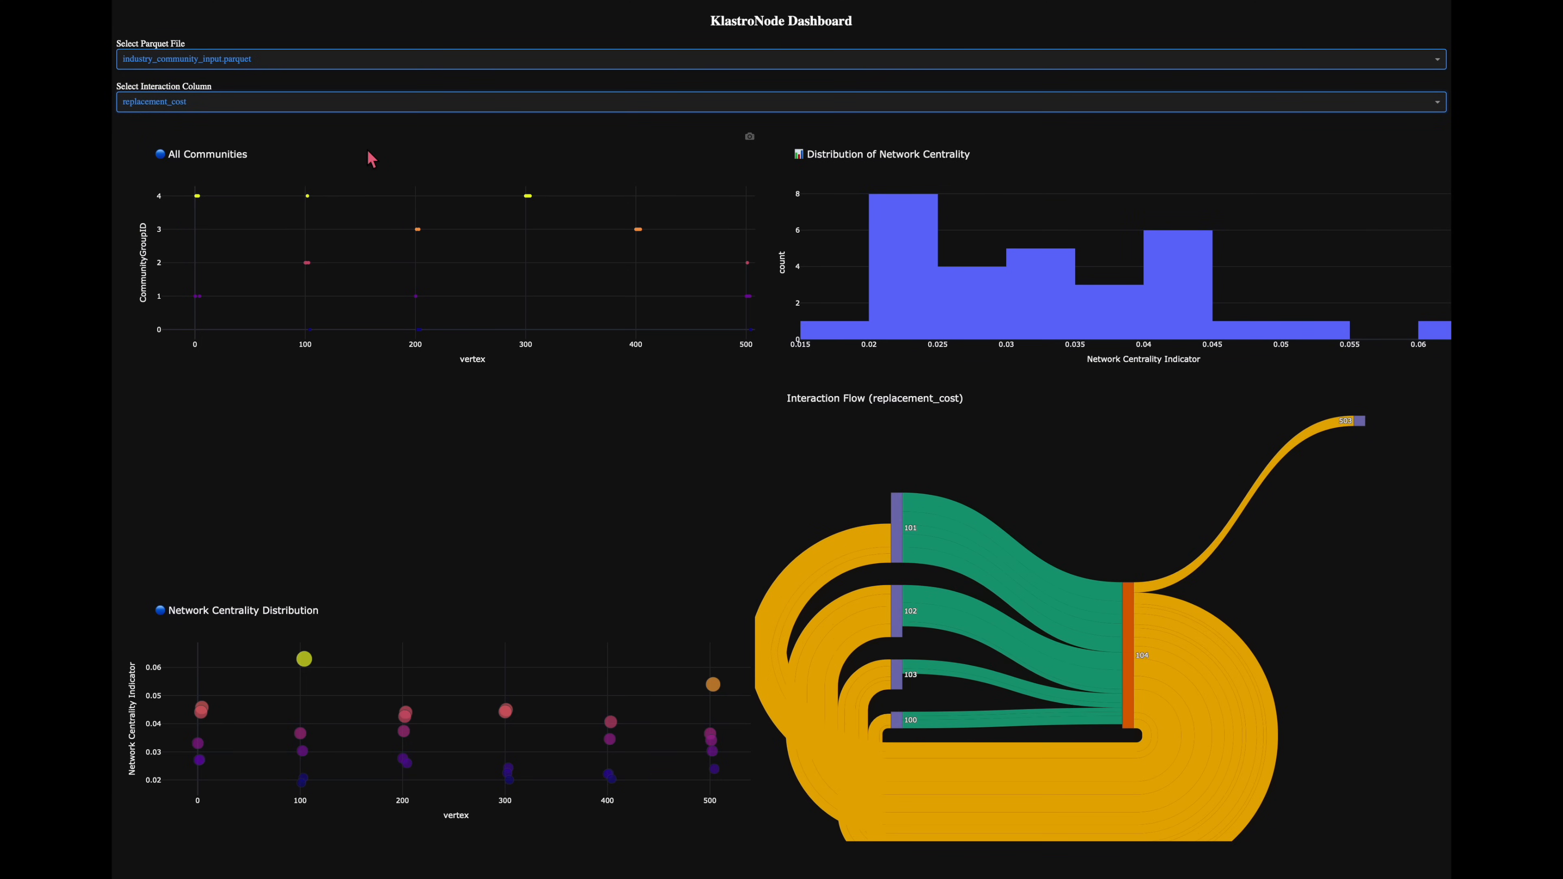
{"action": "left_click", "coordinate": [778, 101]}
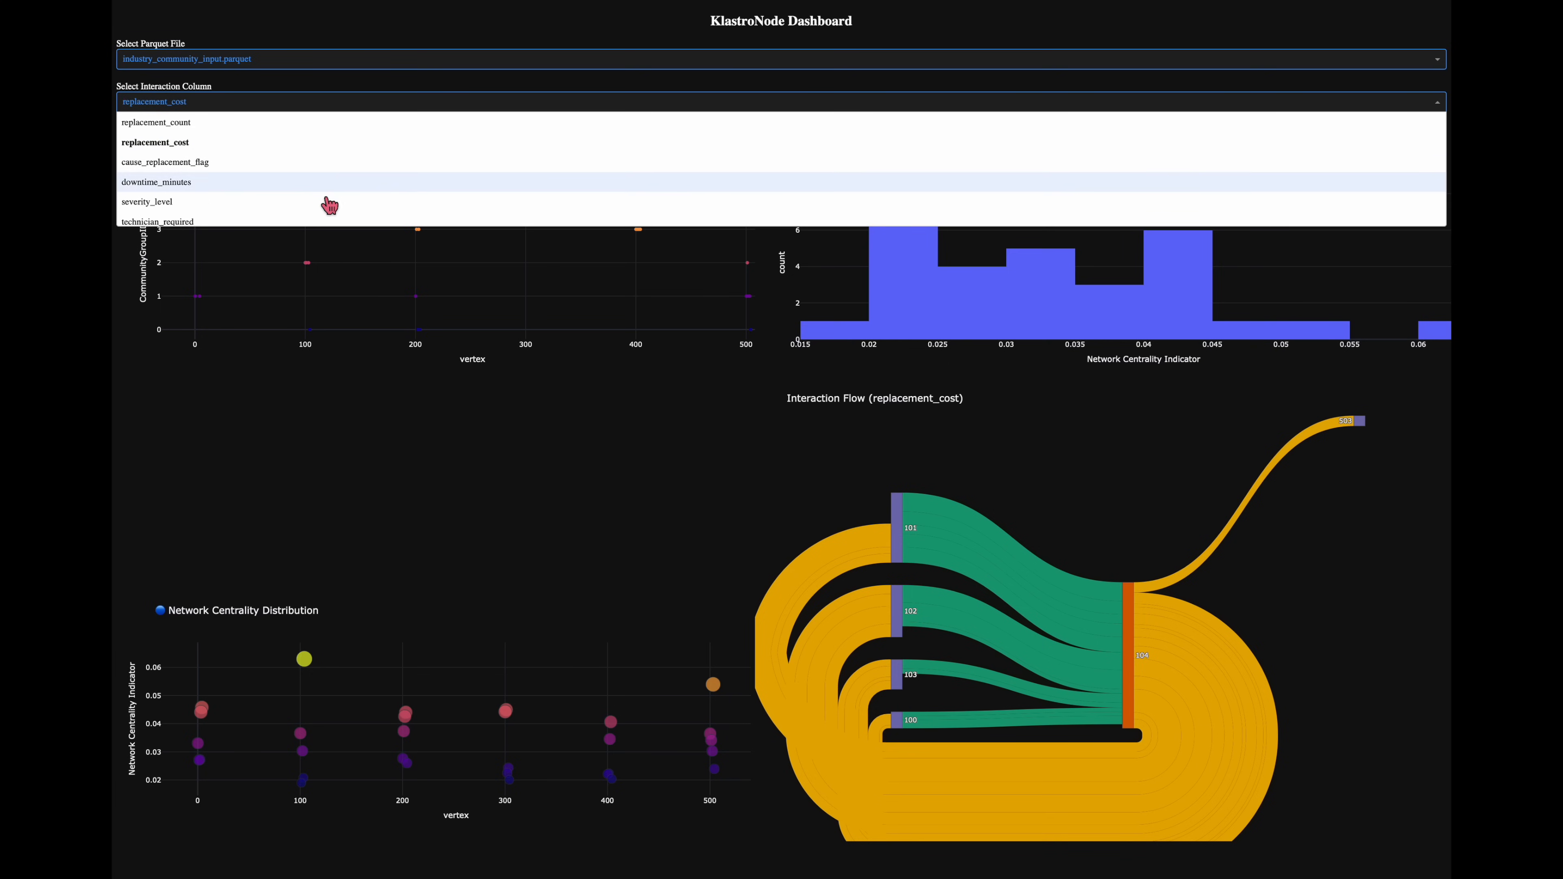
{"action": "scroll", "scroll_direction": "down", "scroll_amount": 3}
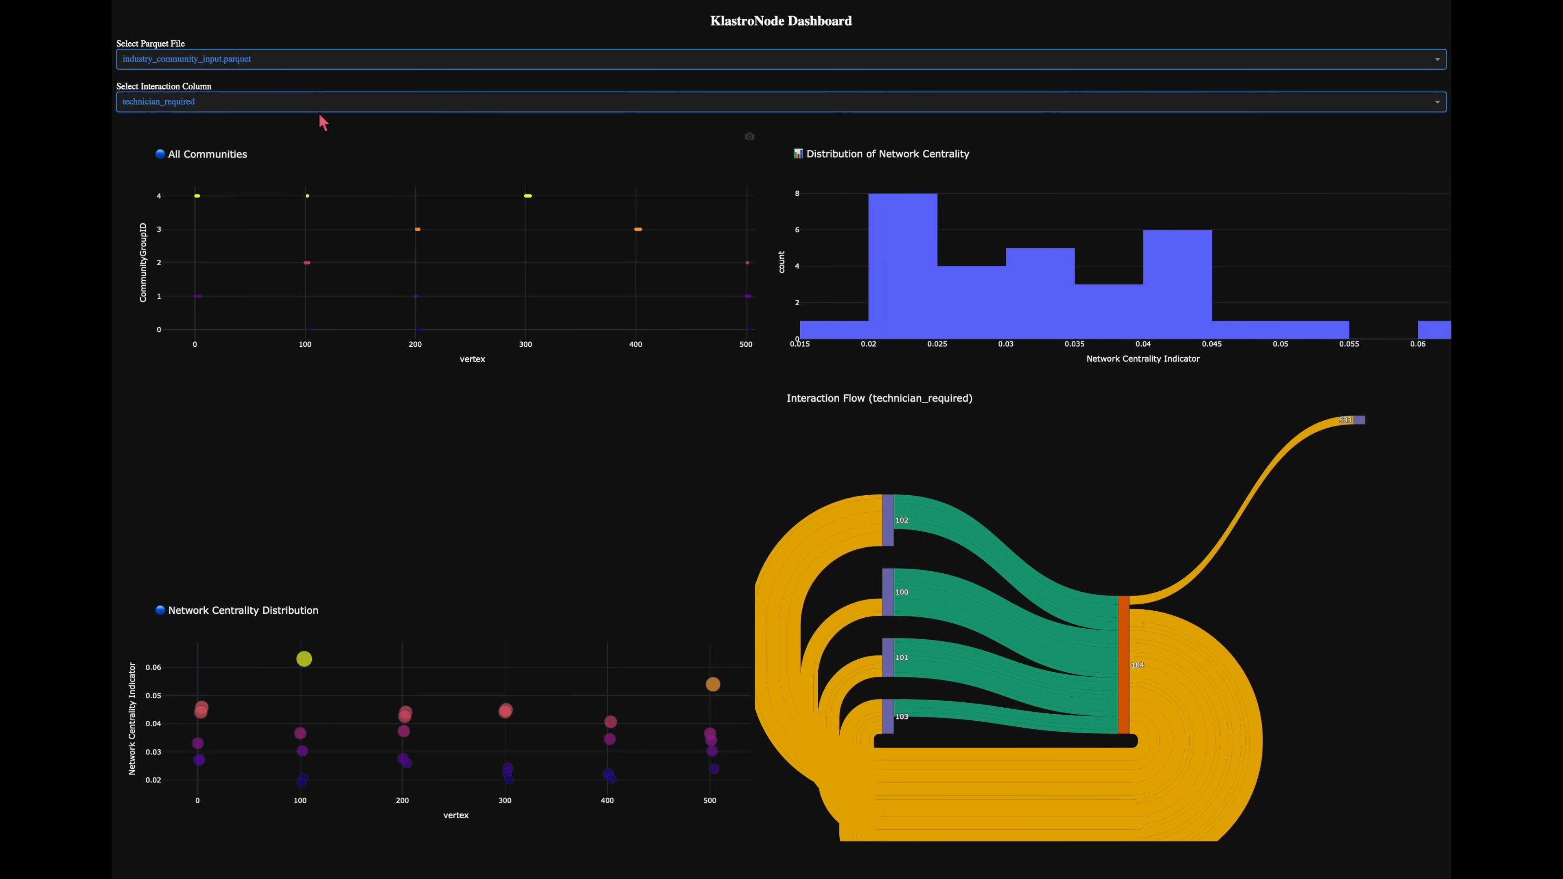
Step: Switch the interaction flow chart to severity_level
{"action": "left_click", "coordinate": [777, 101]}
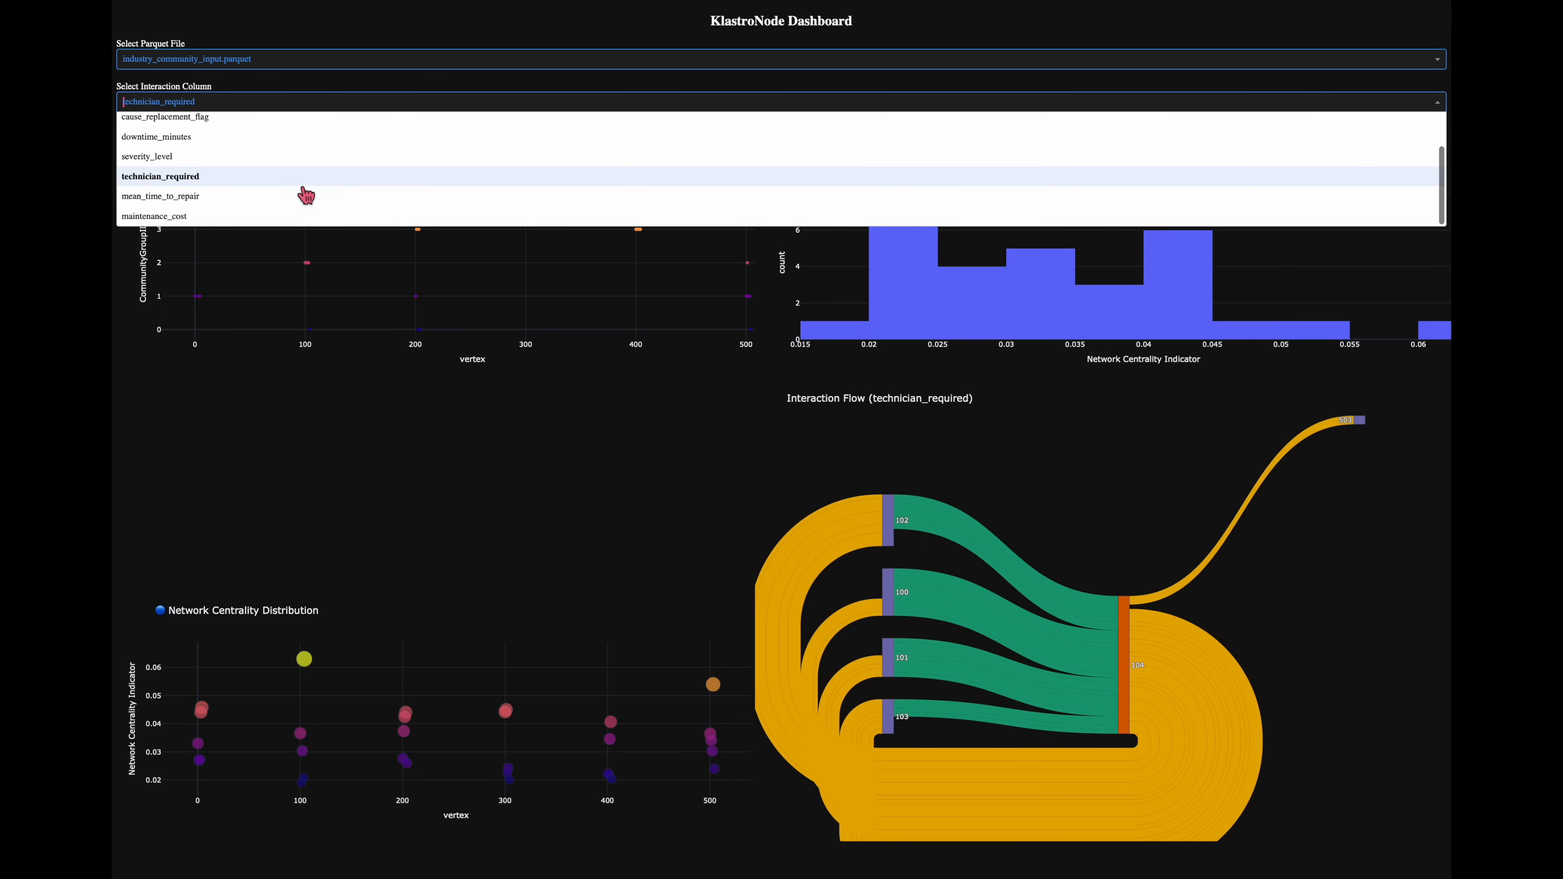
{"action": "left_click", "coordinate": [146, 156]}
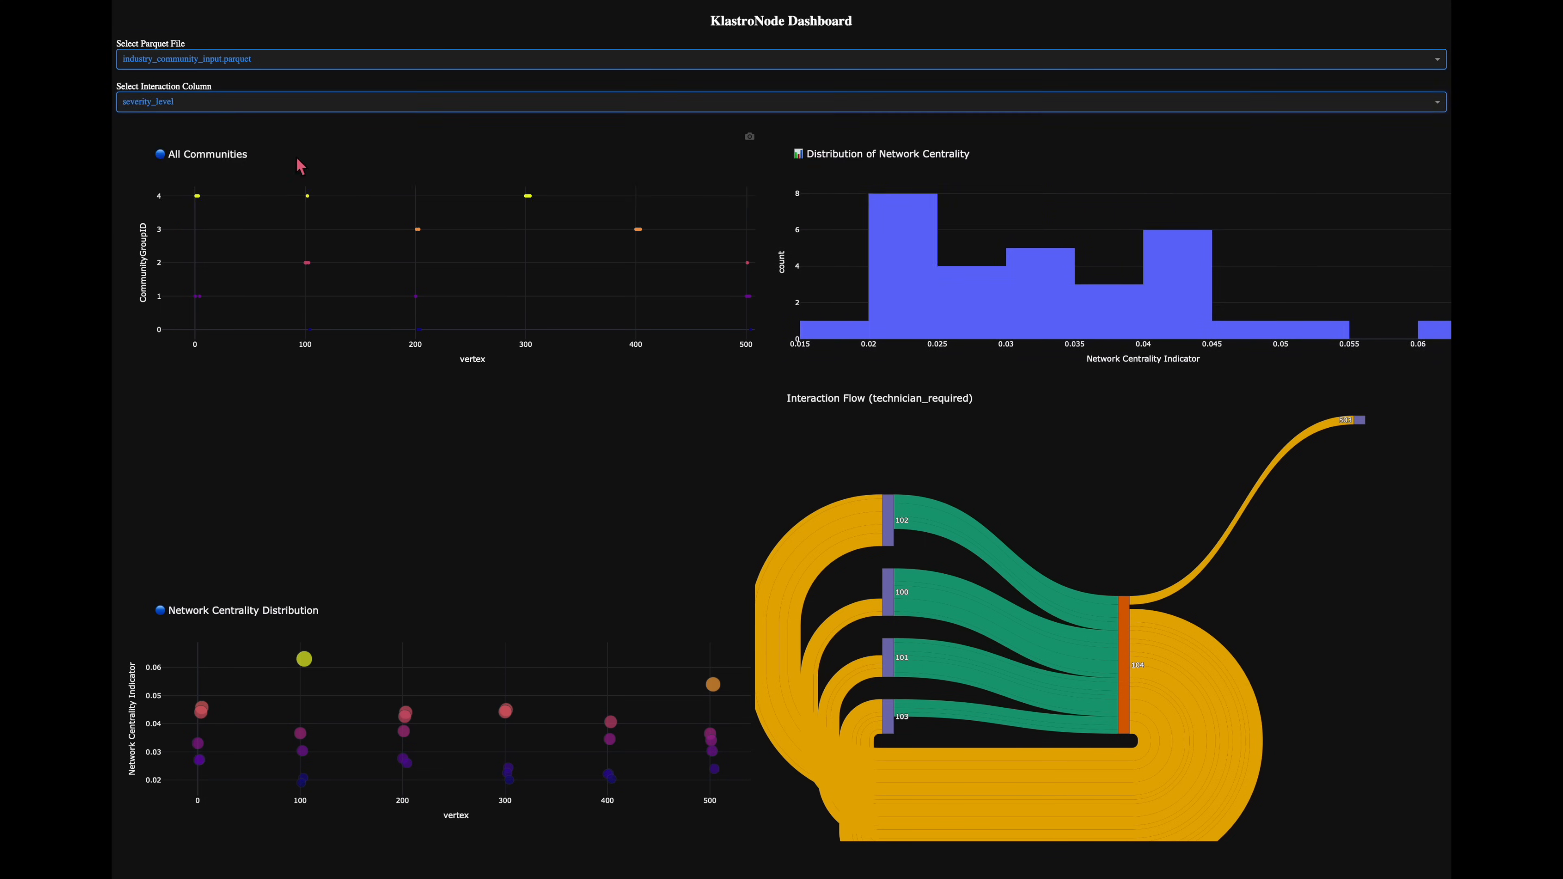
{"action": "left_click", "coordinate": [778, 101]}
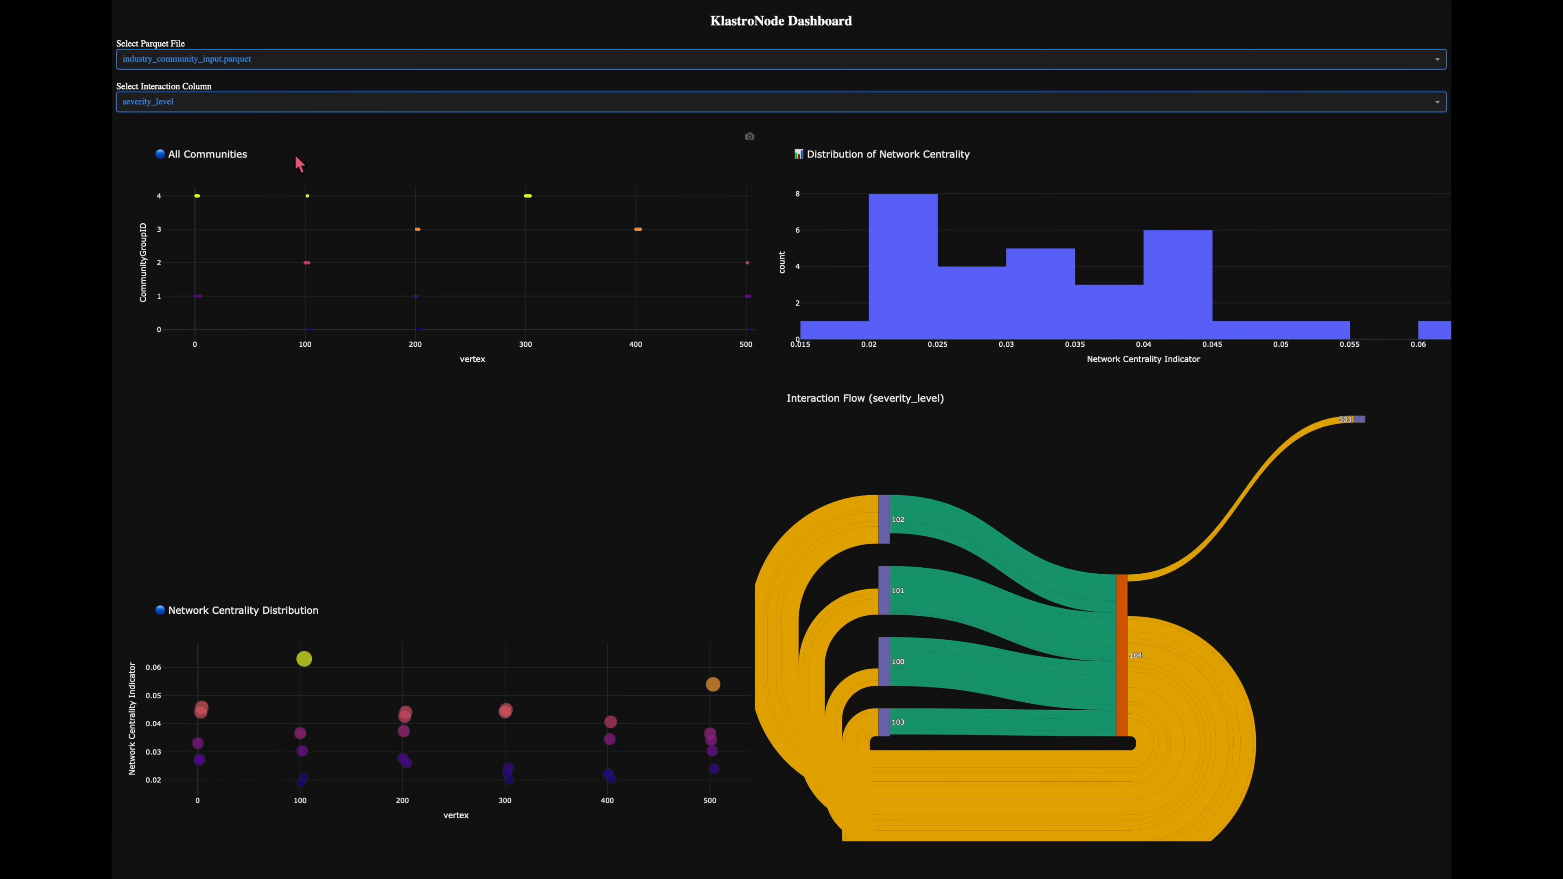